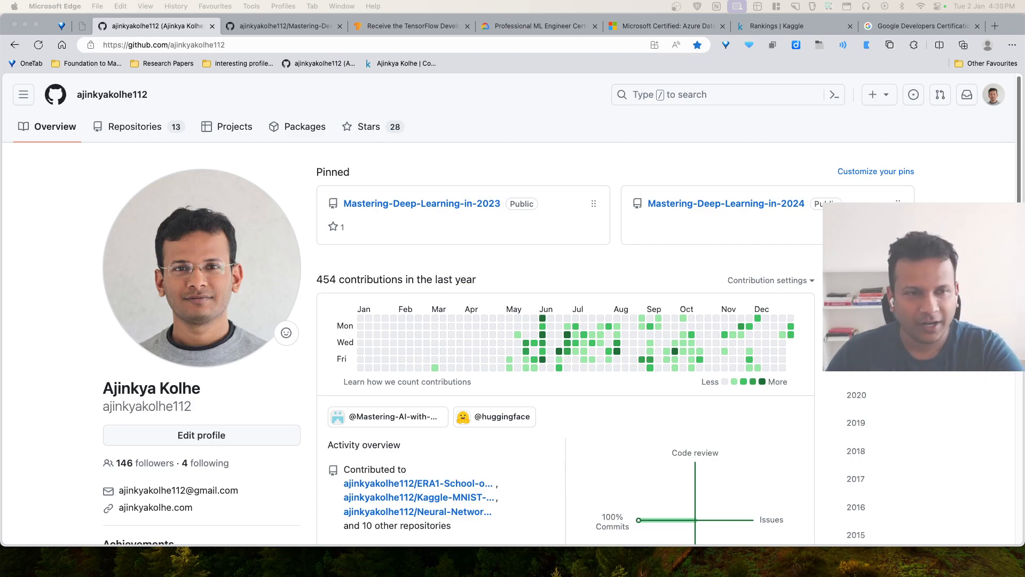
Open the pinned Mastering-Deep-Learning-in-2024 repository from the GitHub profile page
click(726, 204)
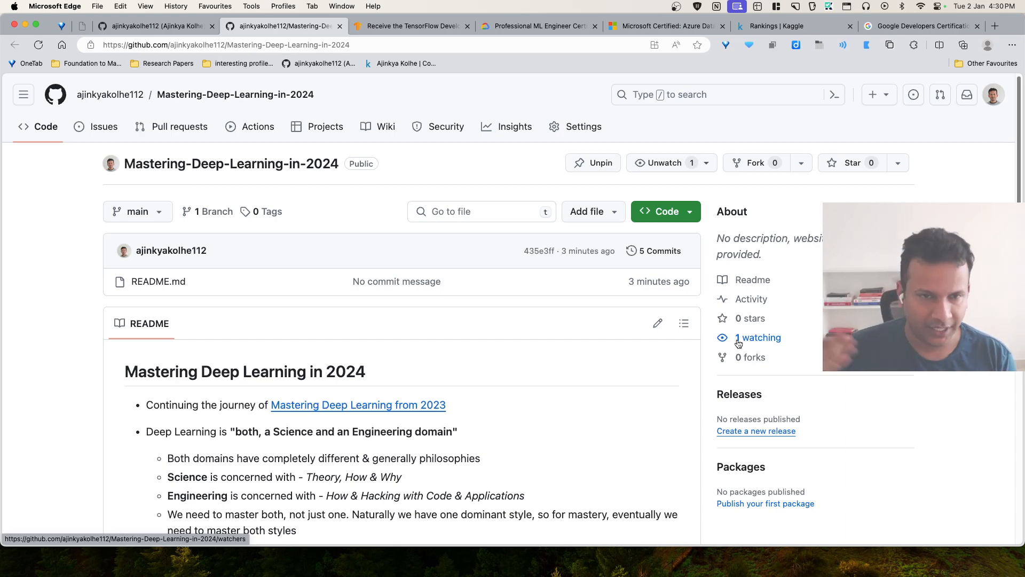
scroll(down, 3)
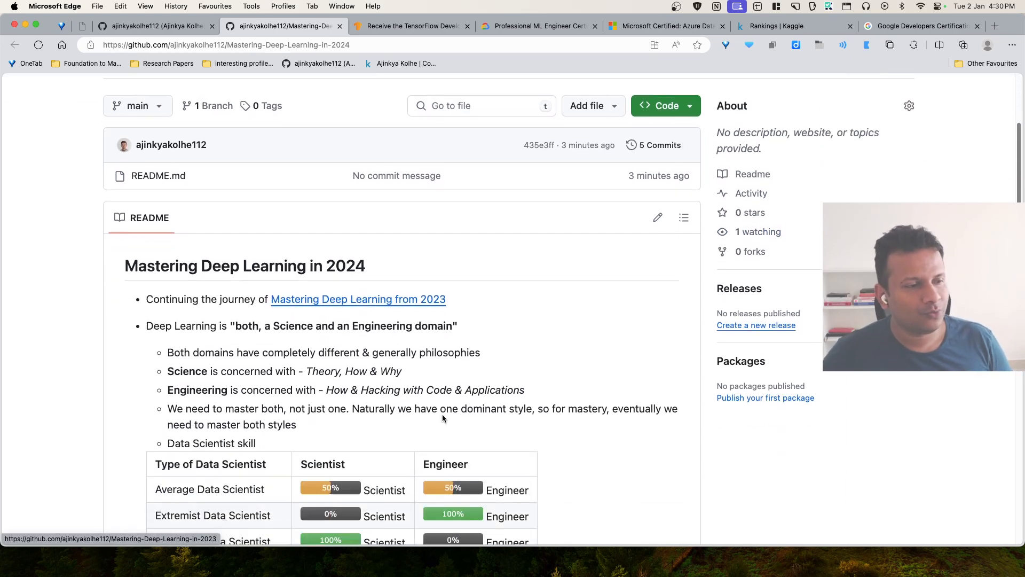
scroll(down, 3)
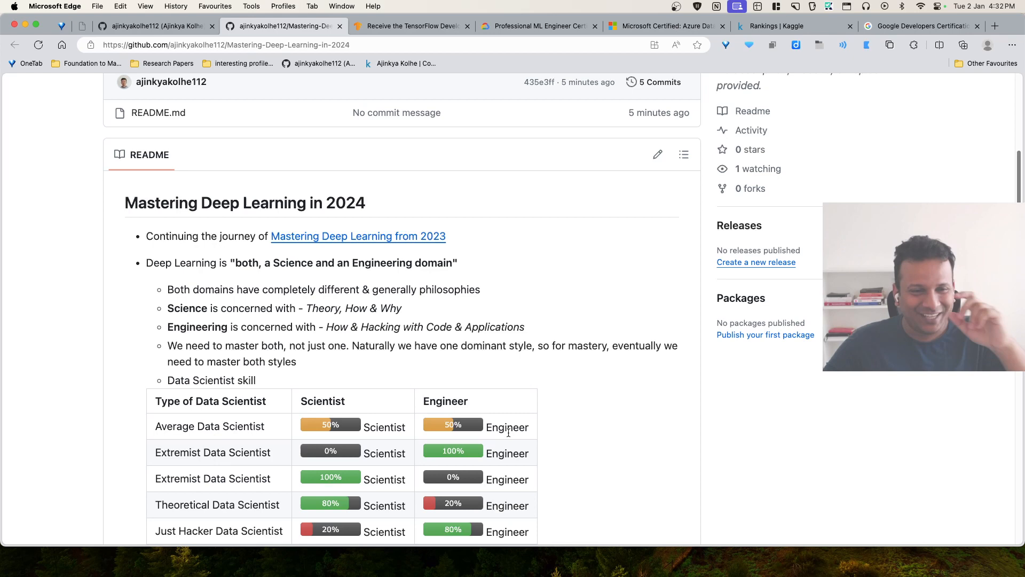
scroll(down, 3)
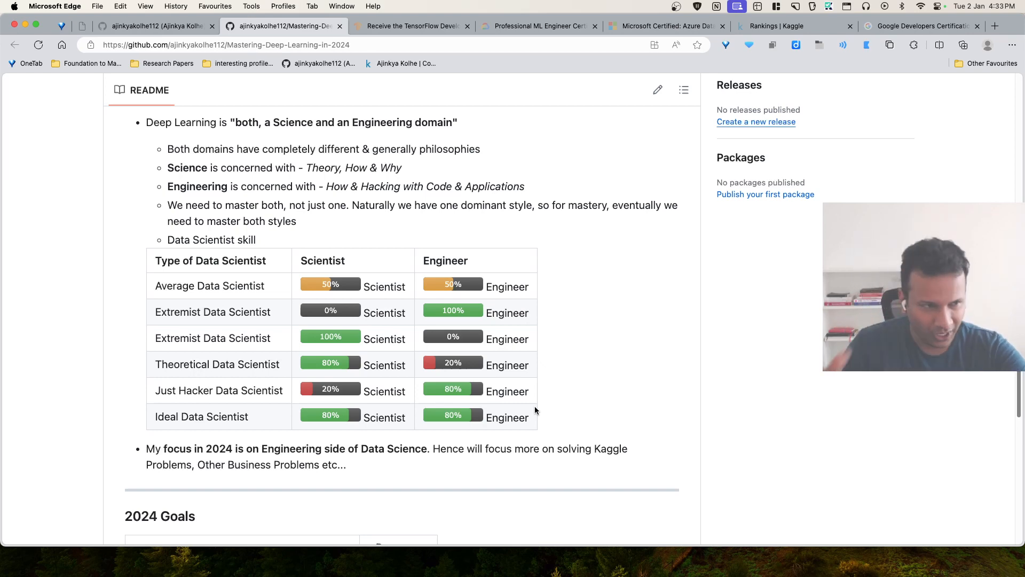
mouse_move(225, 336)
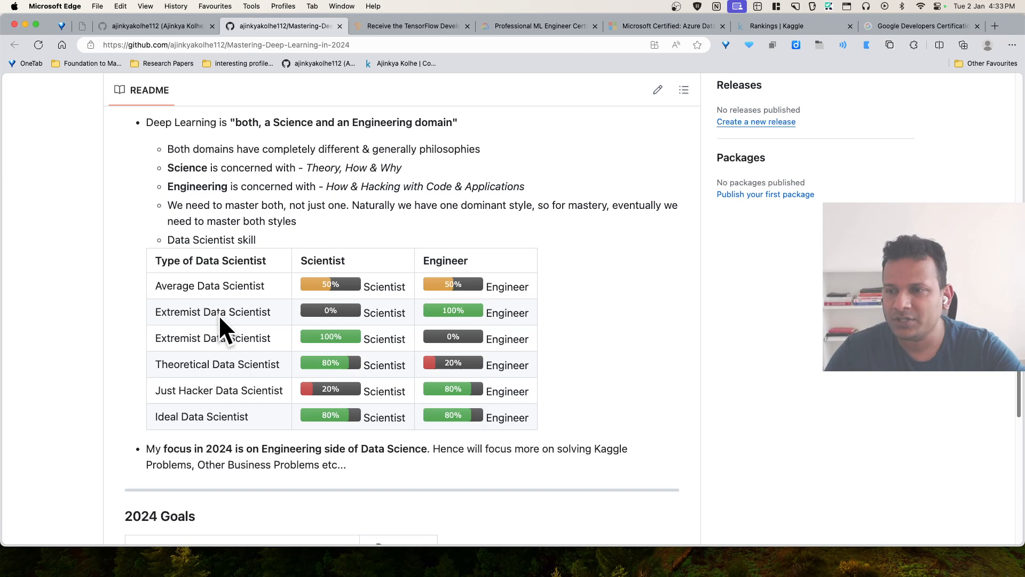
mouse_move(496, 310)
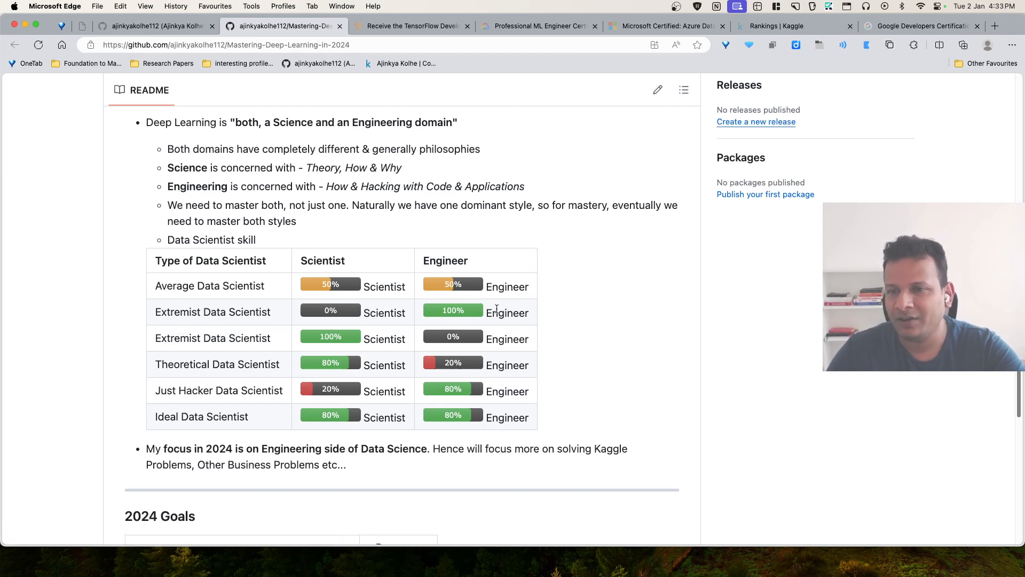
double_click(508, 313)
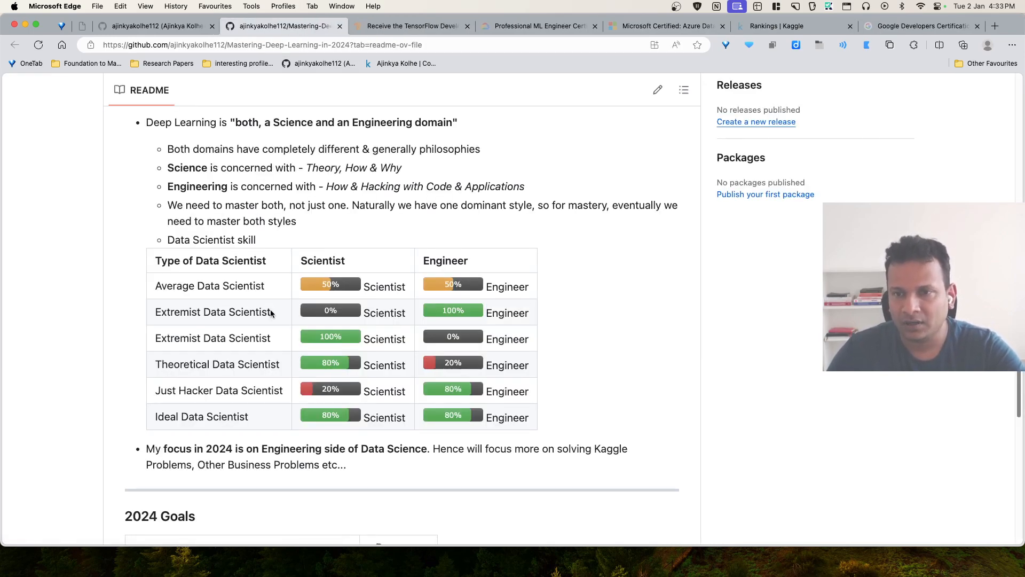
double_click(213, 312)
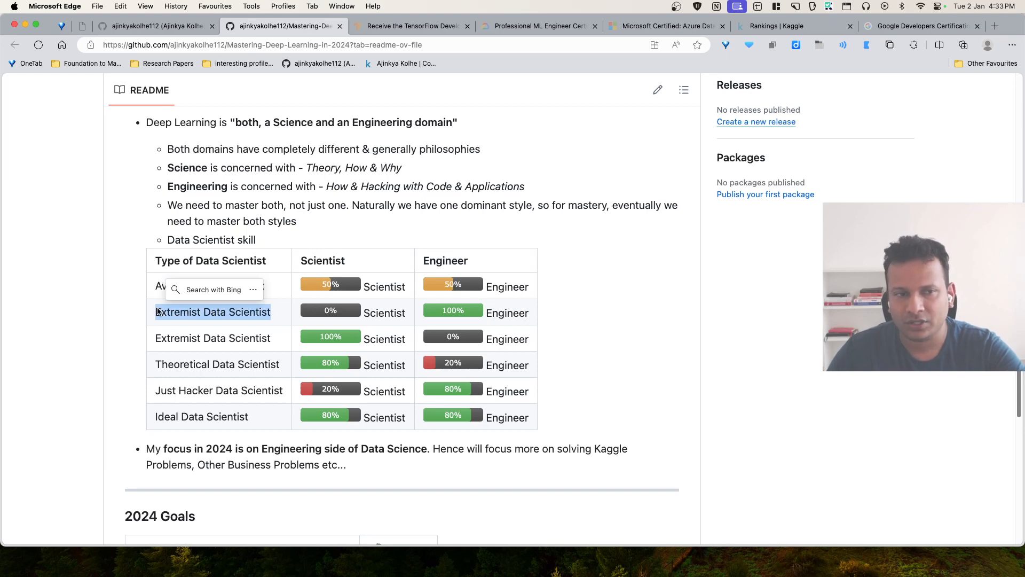
click(155, 324)
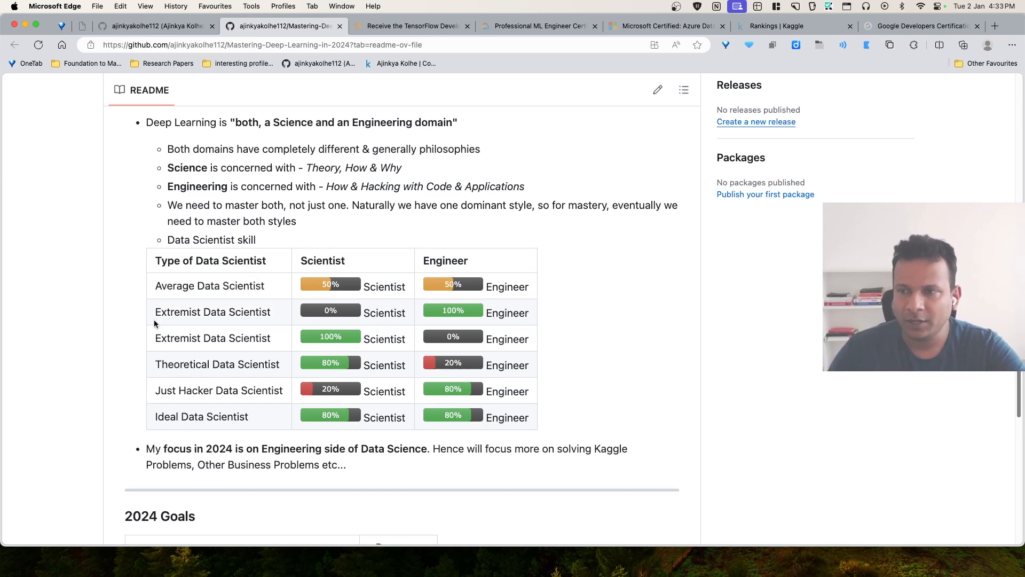
mouse_move(154, 312)
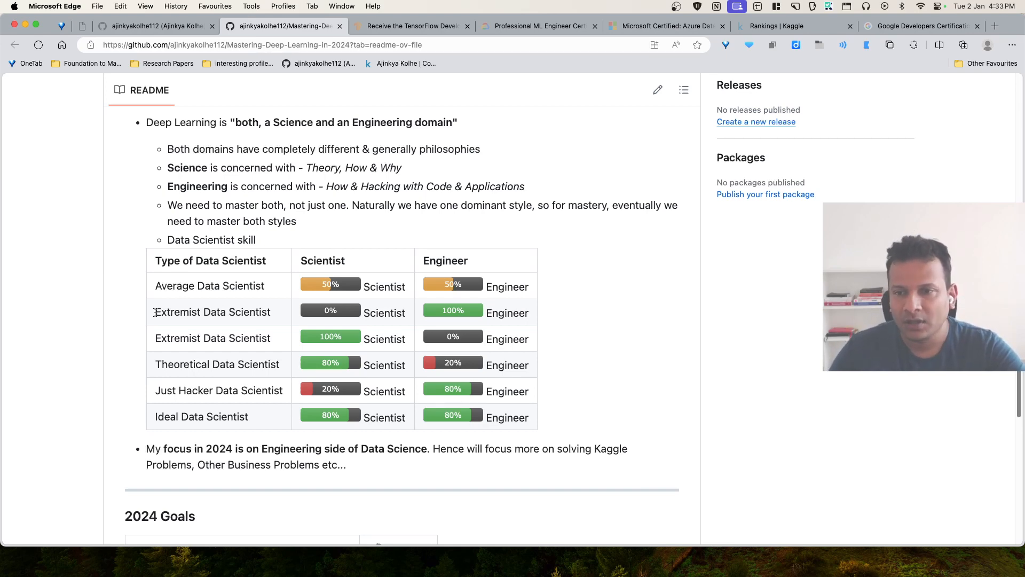
drag(155, 312, 238, 312)
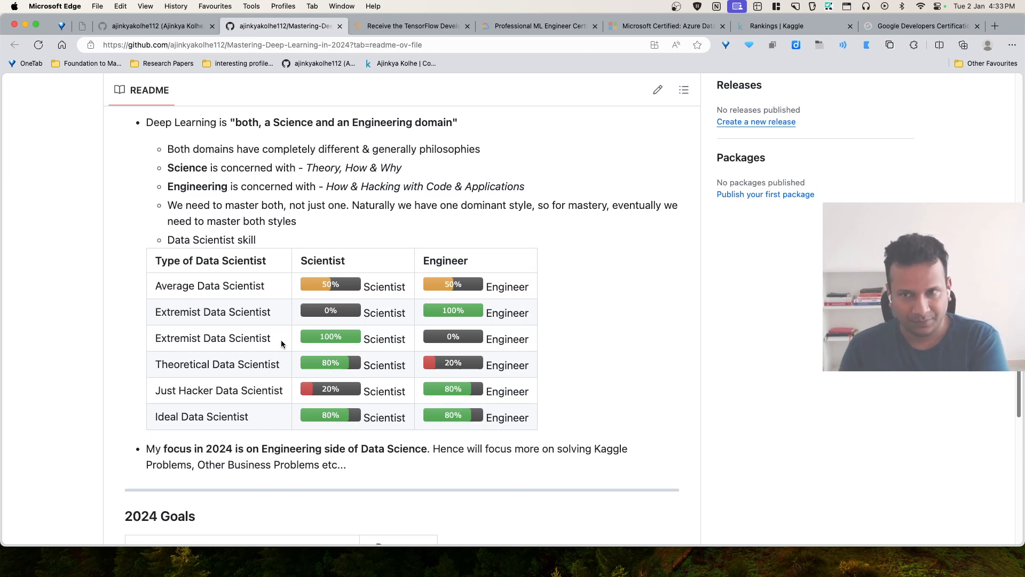
mouse_move(279, 357)
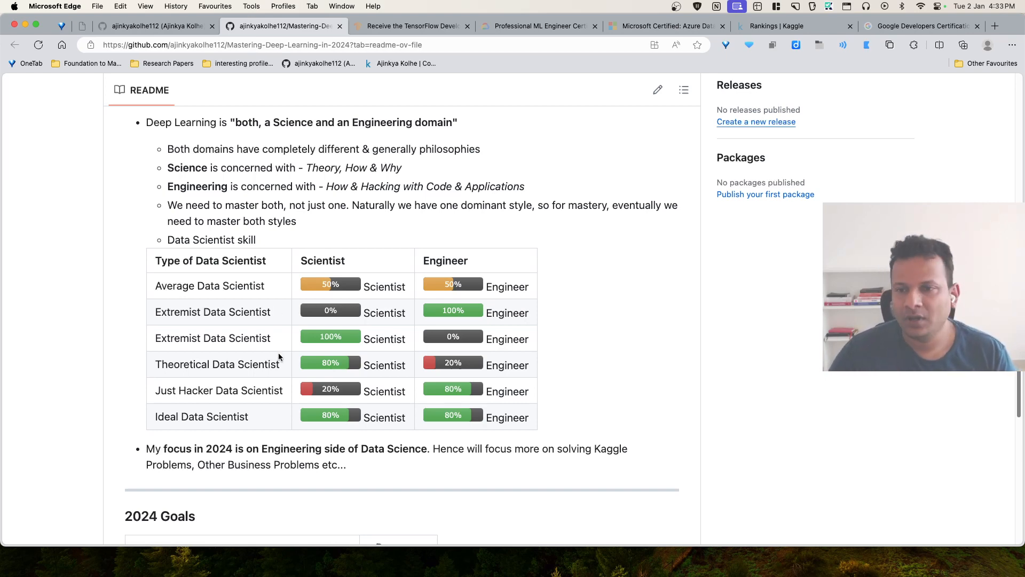
mouse_move(268, 351)
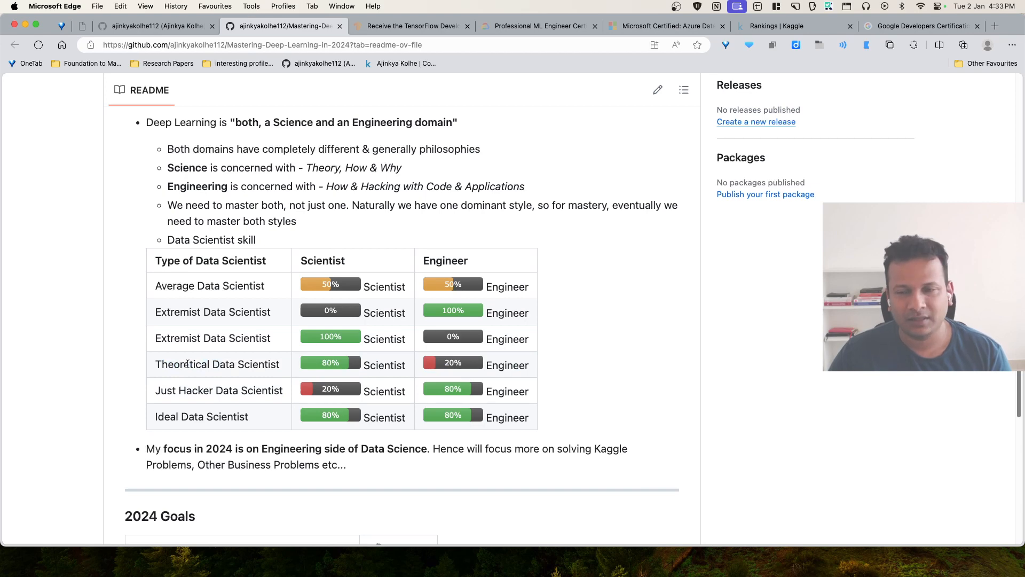
double_click(188, 365)
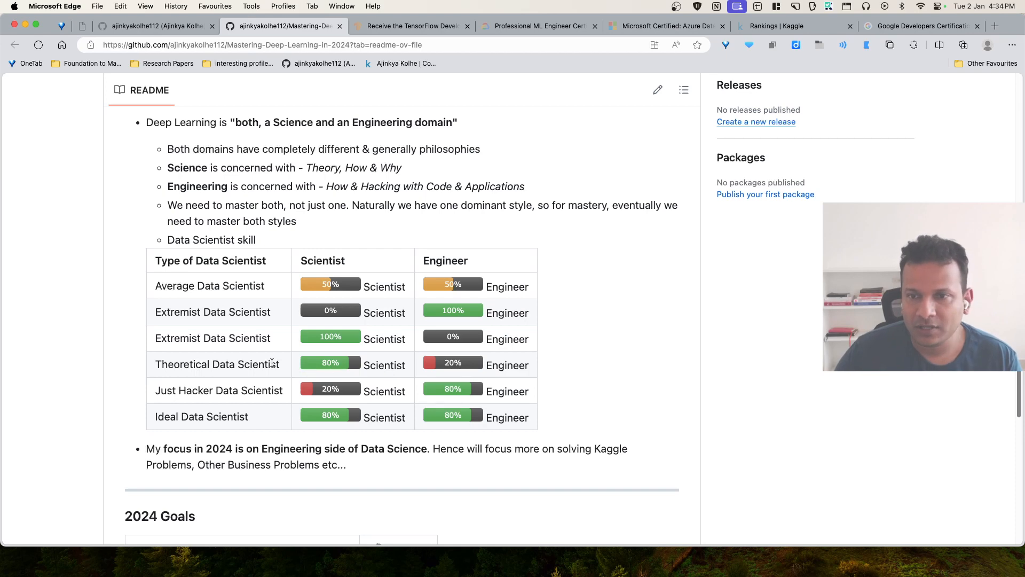
mouse_move(281, 368)
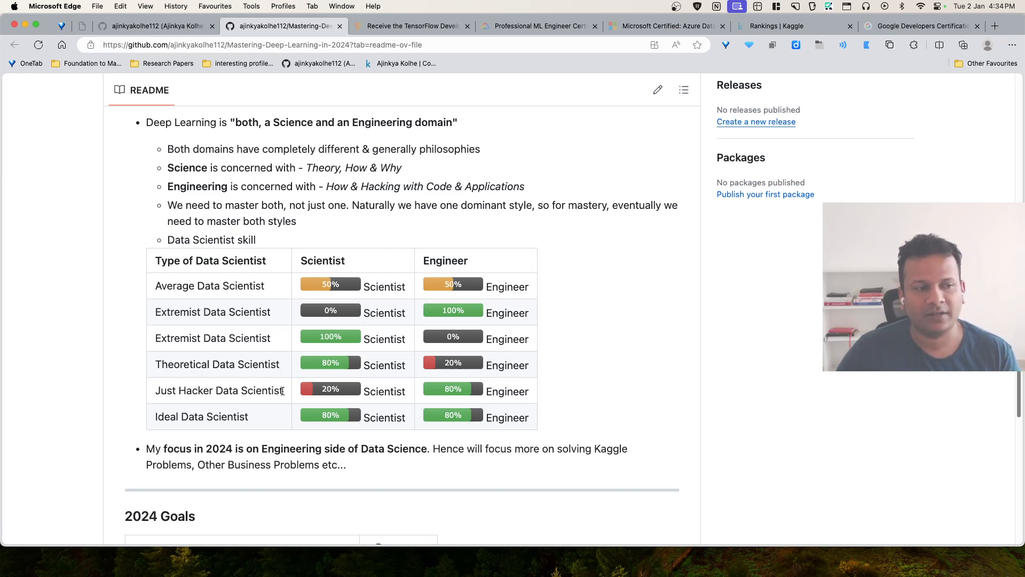
double_click(219, 391)
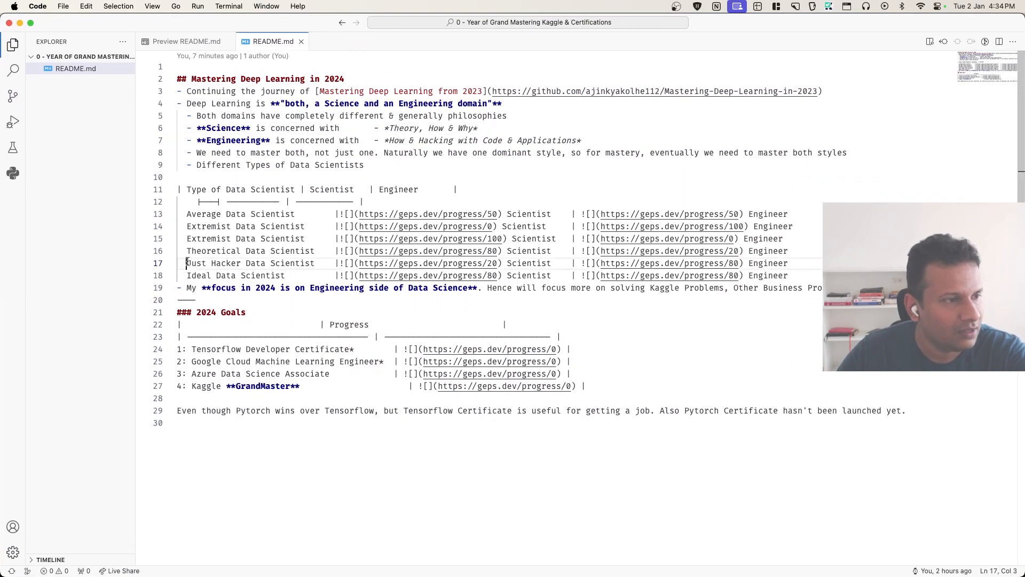
Type '*' after 'Just Hacker Data Scientist' on README.md line 17, then leave VS Code
text(*)
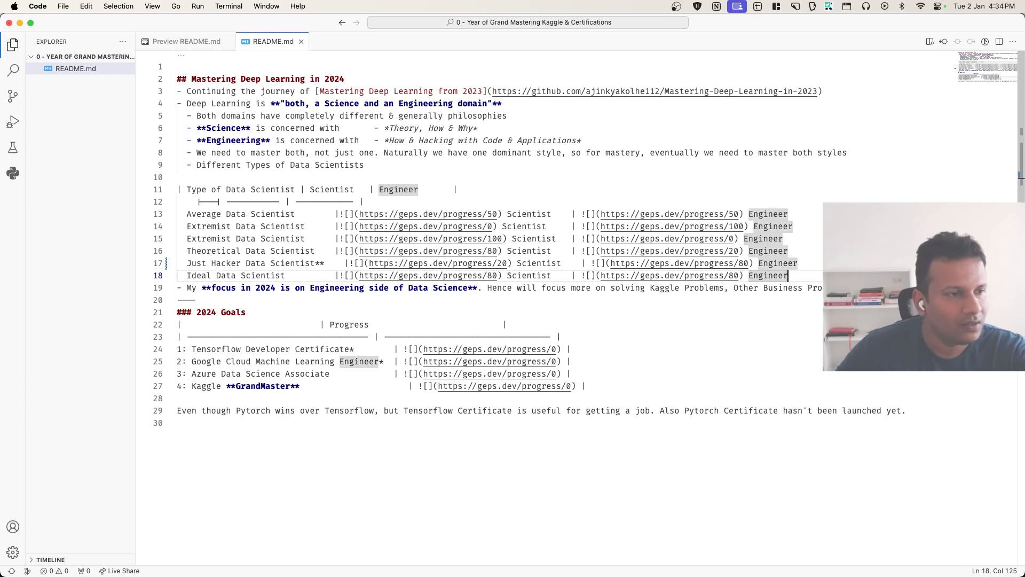
click(186, 41)
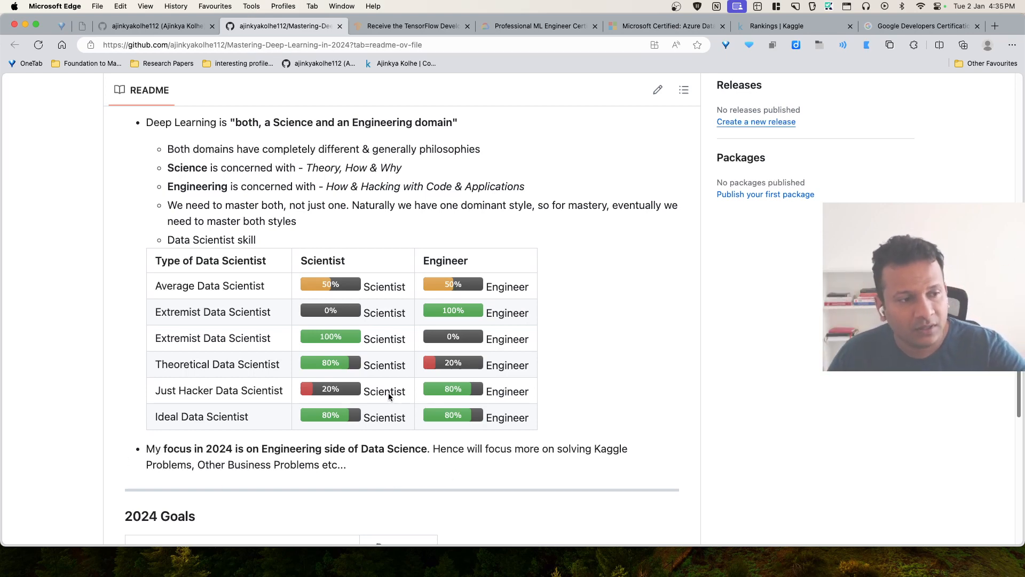
mouse_move(352, 174)
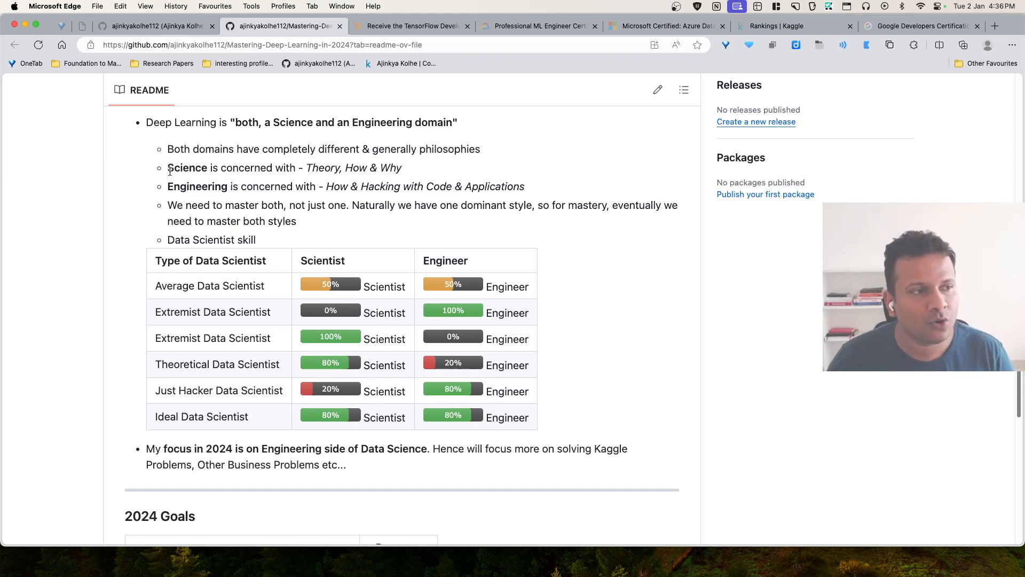
Select, then deselect, the Science sentence in the skill table, and switch to Kaggle Rankings
drag(167, 167, 402, 167)
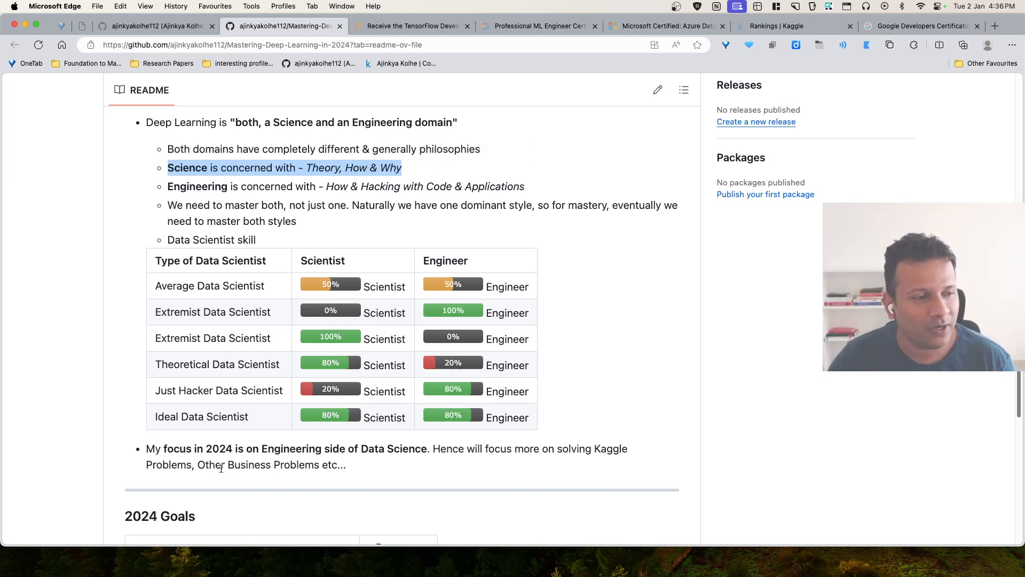
click(283, 444)
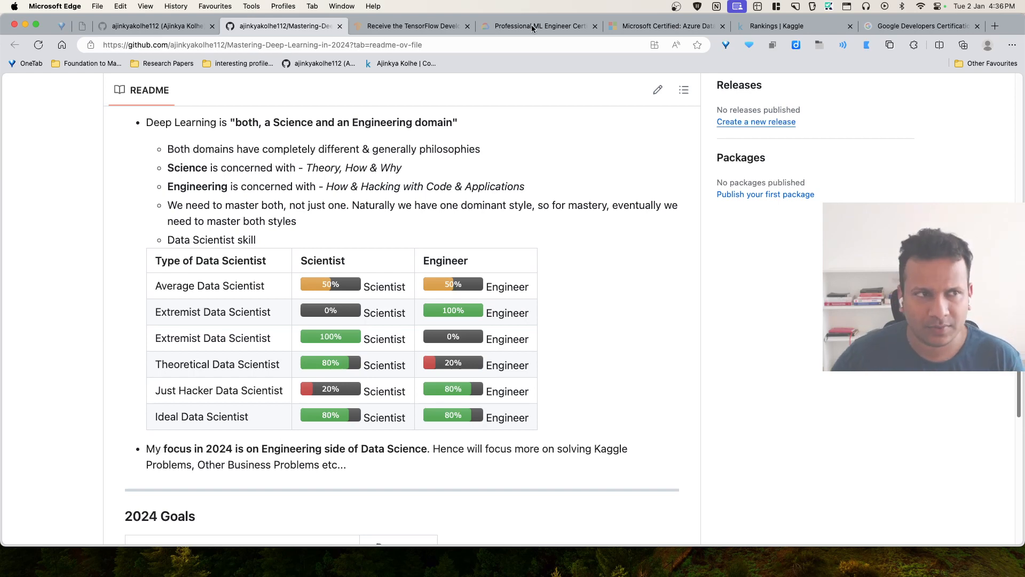
click(779, 26)
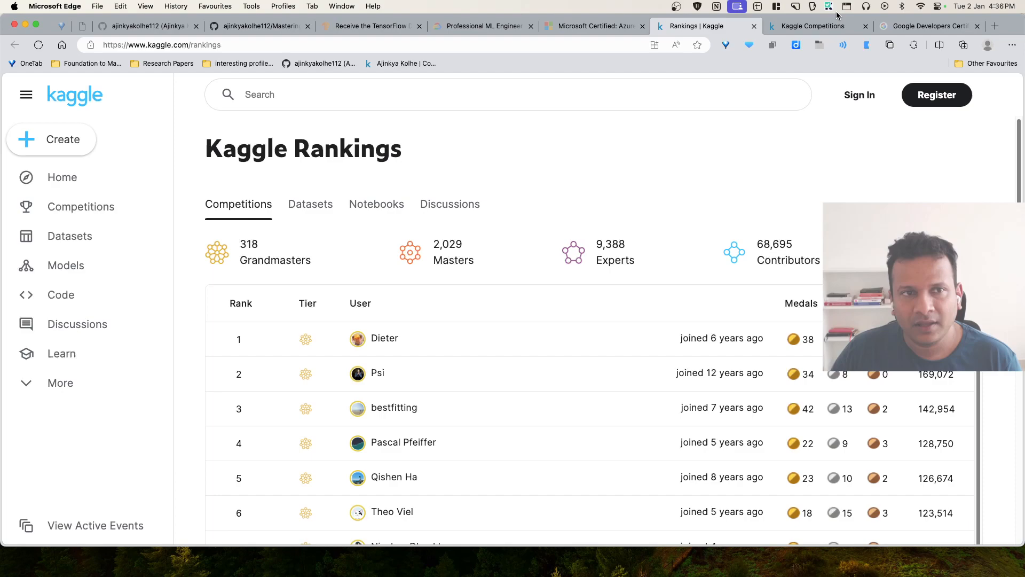
Open the LLM - Detect AI Generated Text competition from Kaggle's Active Competitions list
click(813, 26)
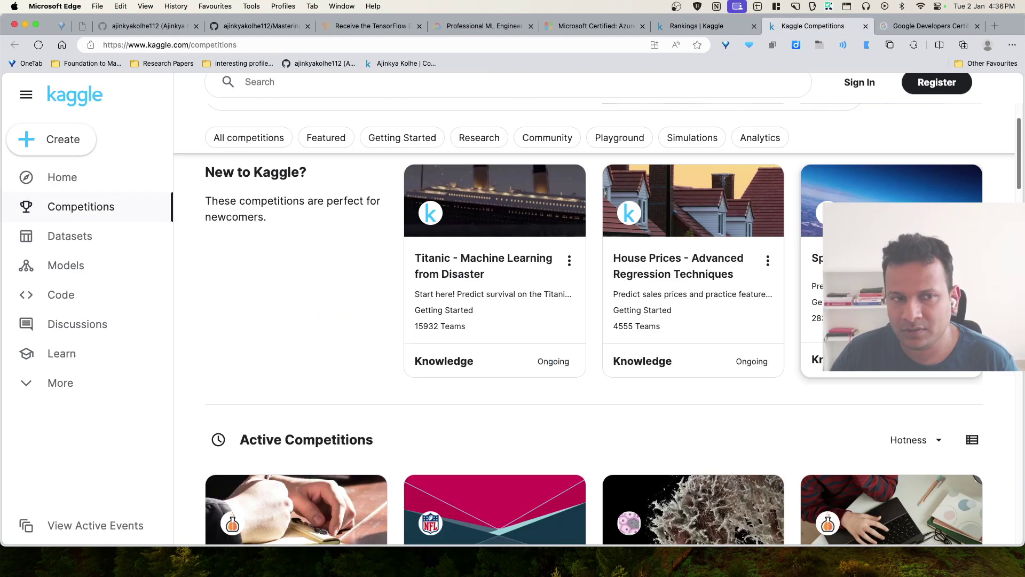
scroll(down, 3)
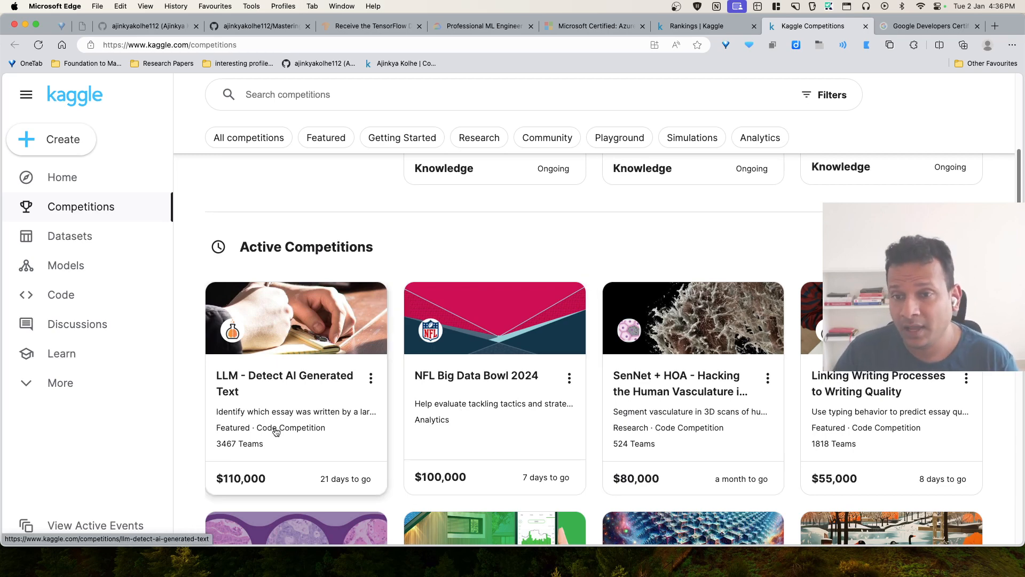
mouse_move(268, 448)
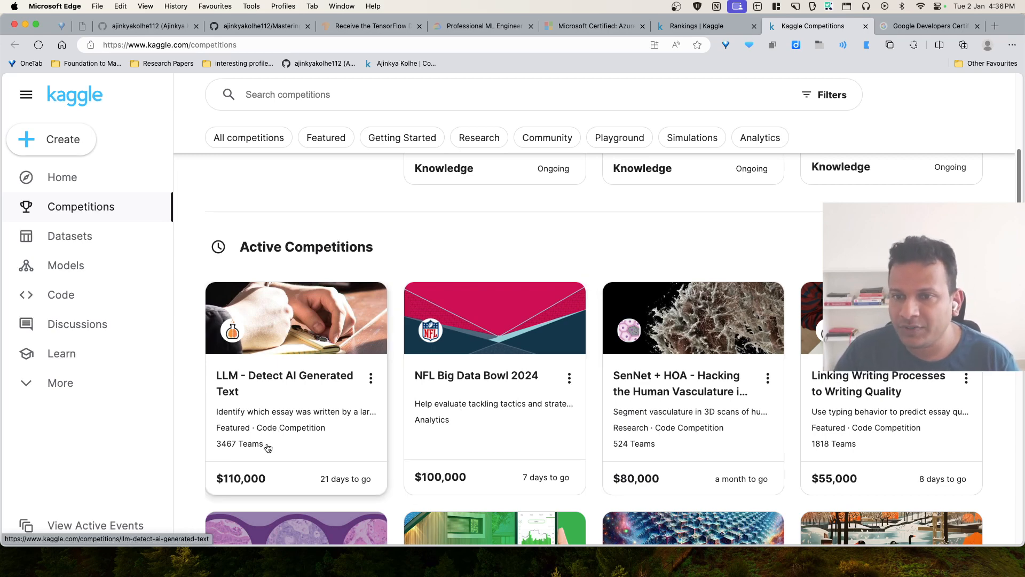
click(284, 383)
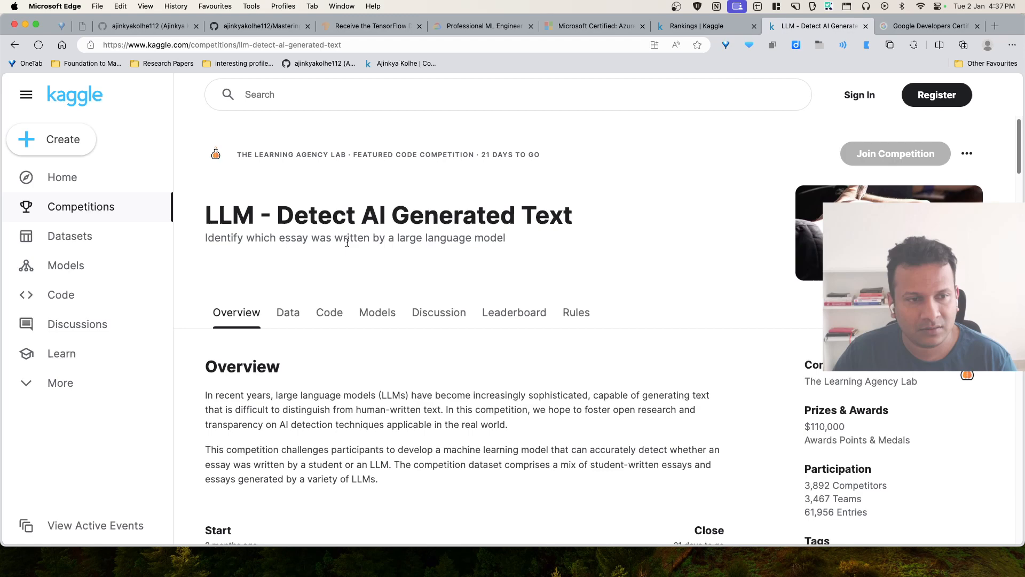
Scroll down through the Kaggle Active Competitions cards
scroll(down, 3)
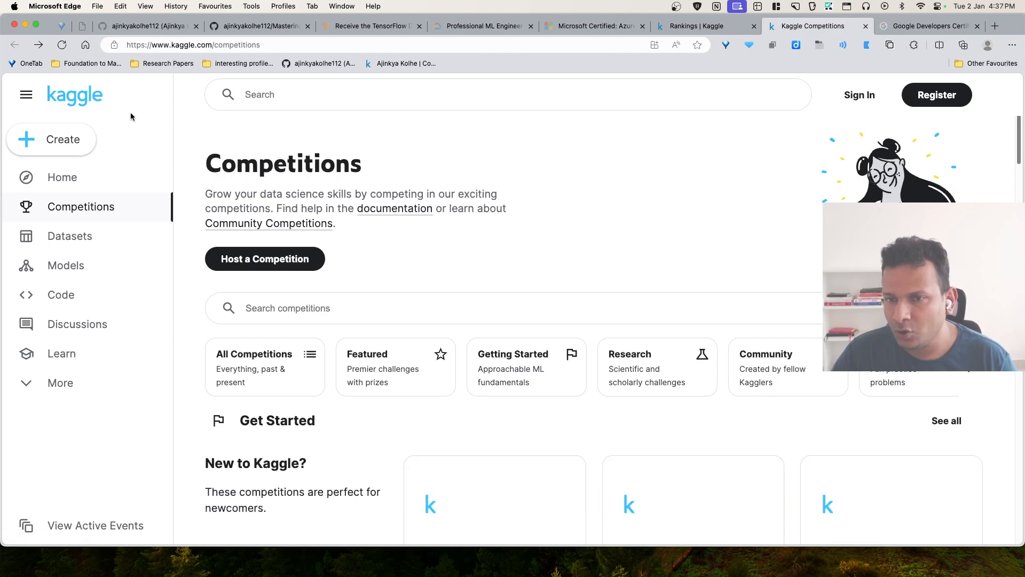
scroll(down, 3)
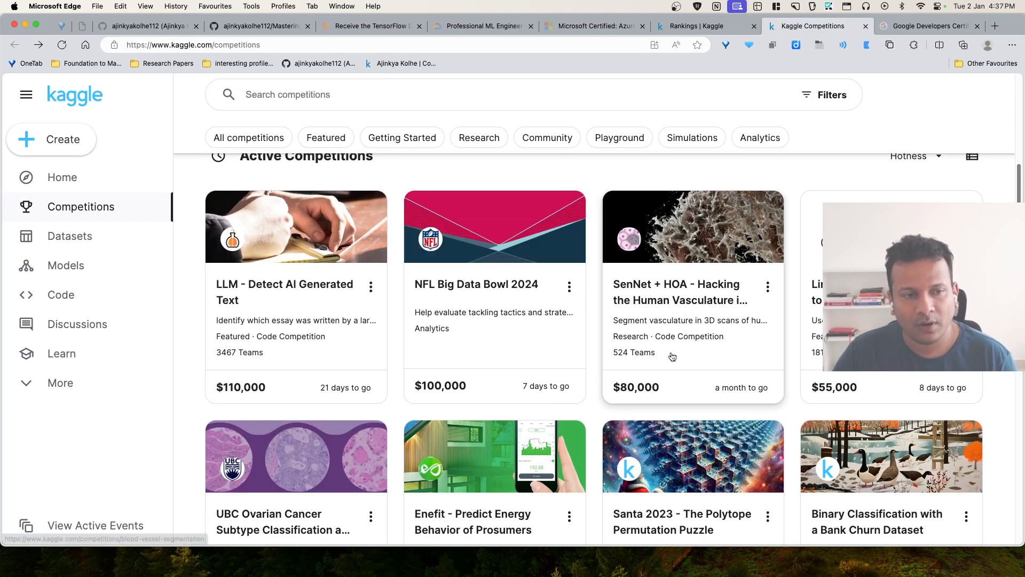
scroll(down, 3)
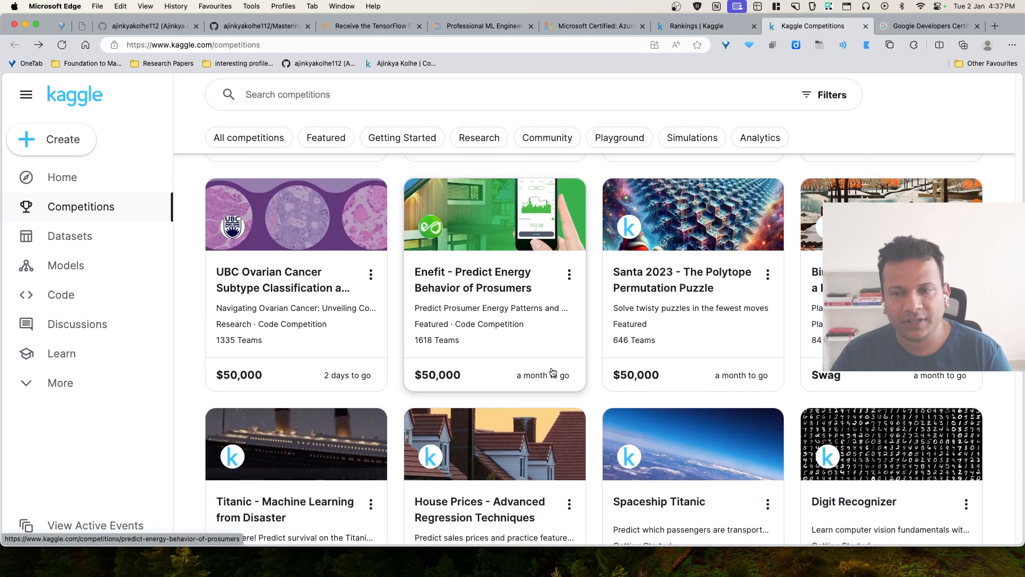
scroll(down, 3)
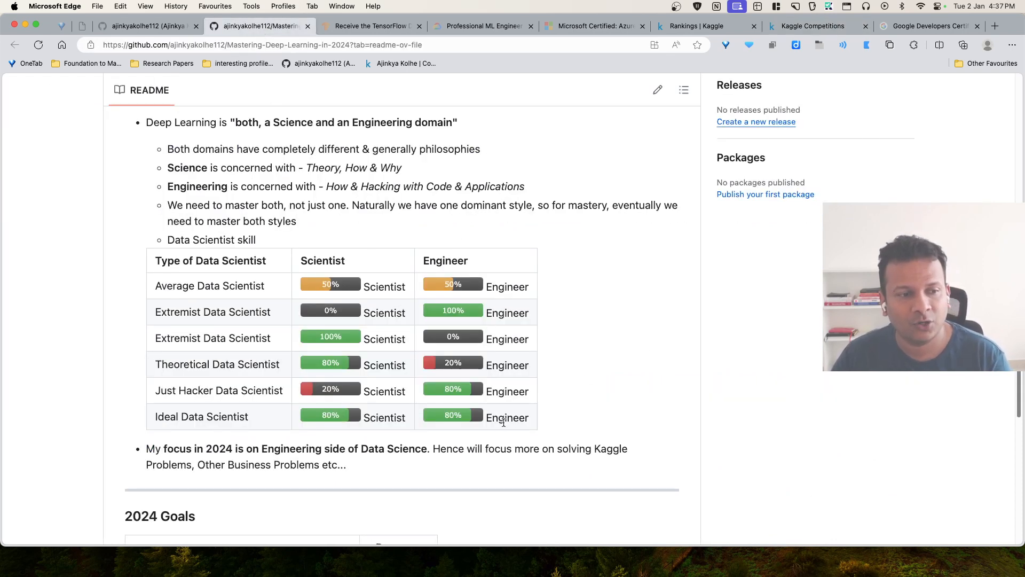
Select the word 'Scientist' in the Ideal Data Scientist row, then clear the selection
double_click(384, 418)
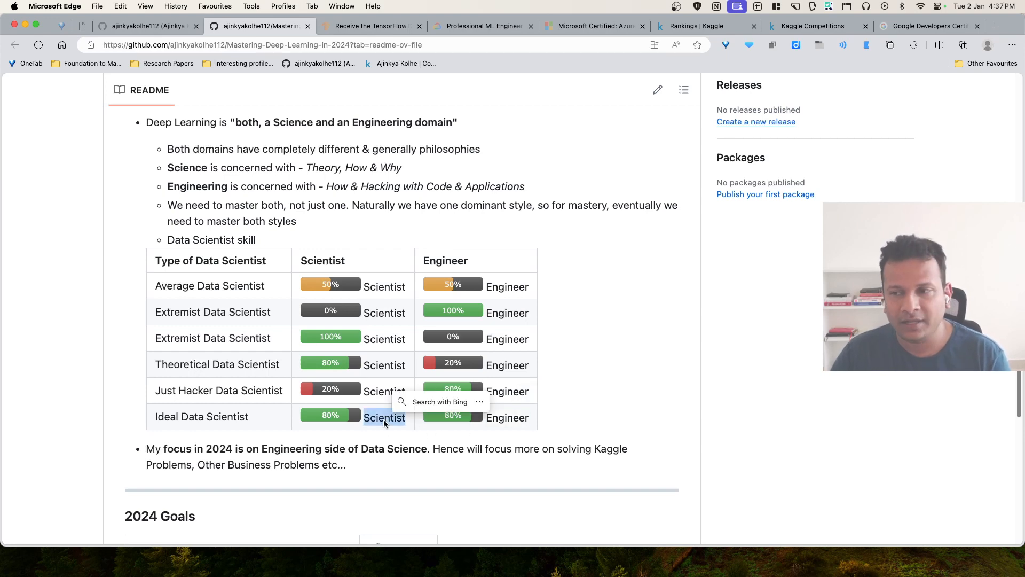
click(595, 449)
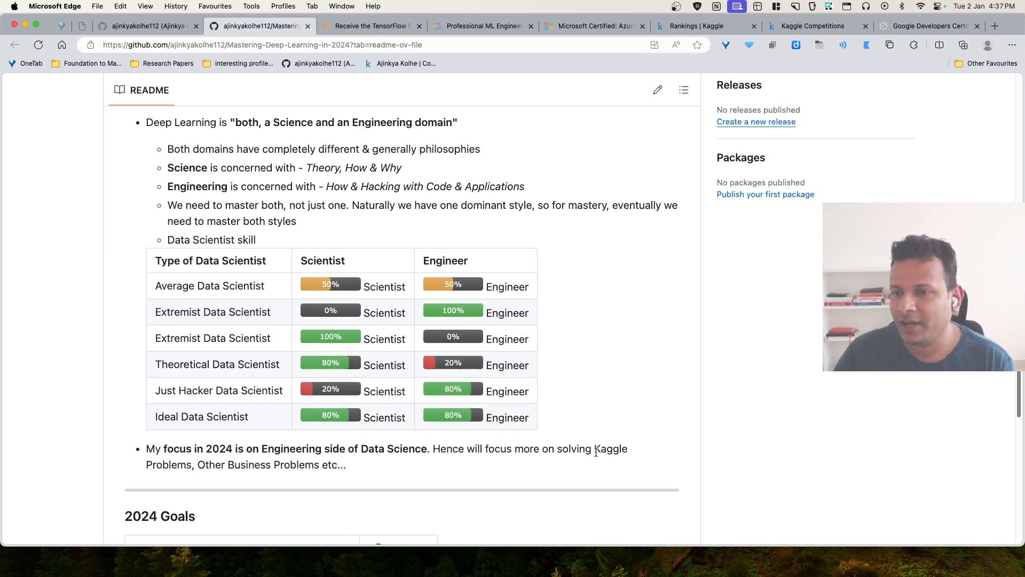
mouse_move(521, 438)
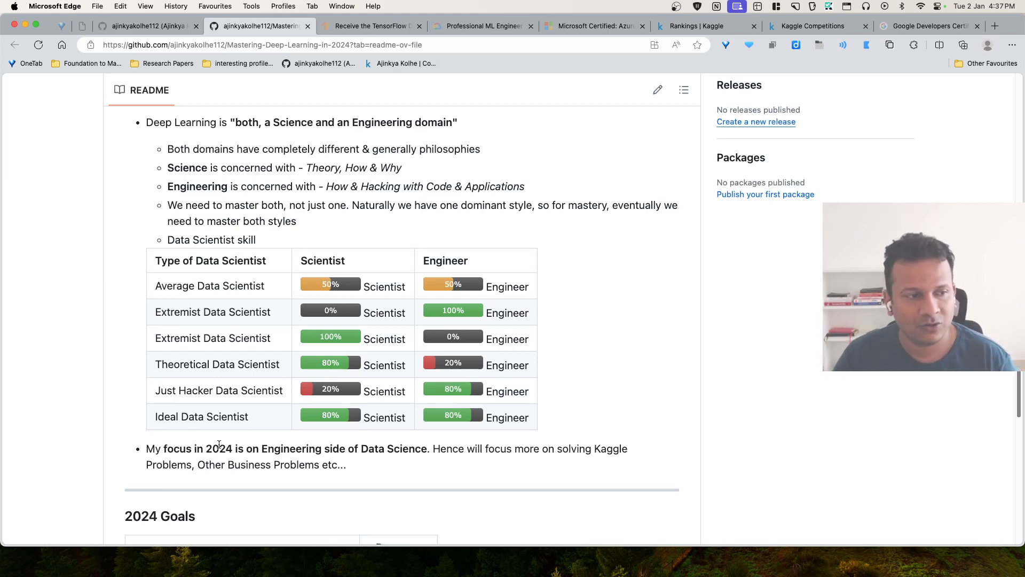
mouse_move(274, 425)
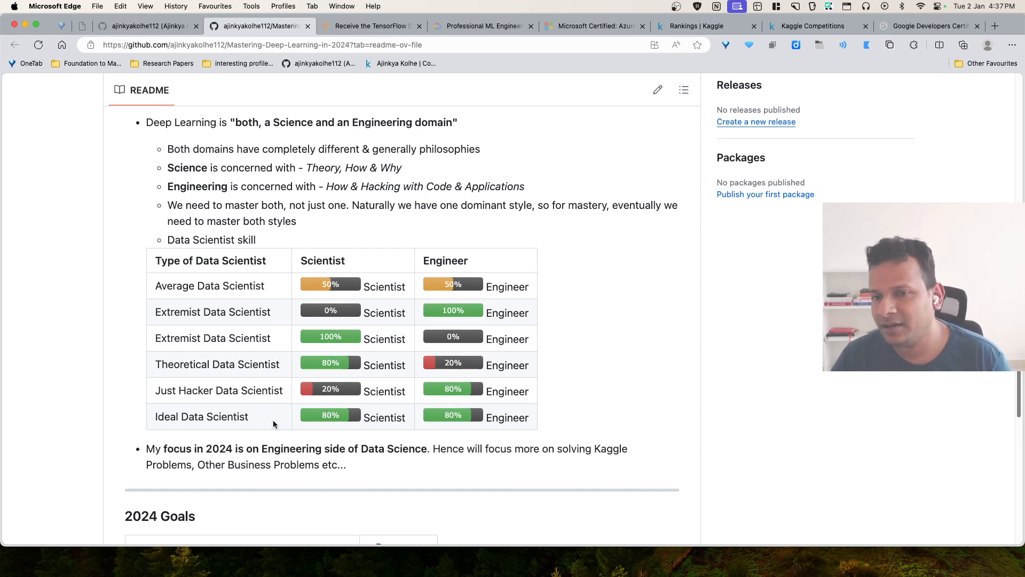
mouse_move(500, 419)
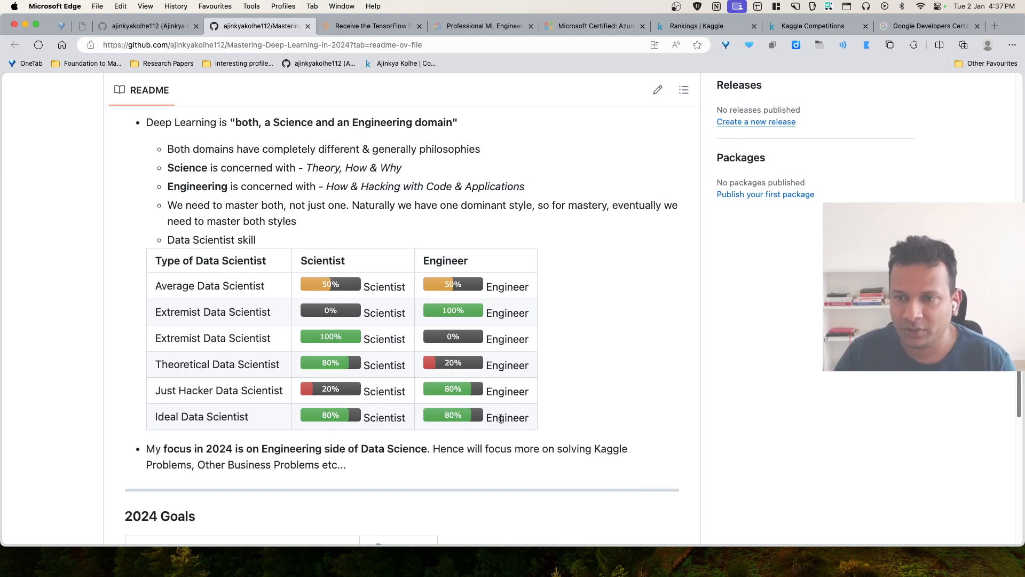
Scroll to the README's 2024 Goals table showing four goals at 0% progress
scroll(down, 3)
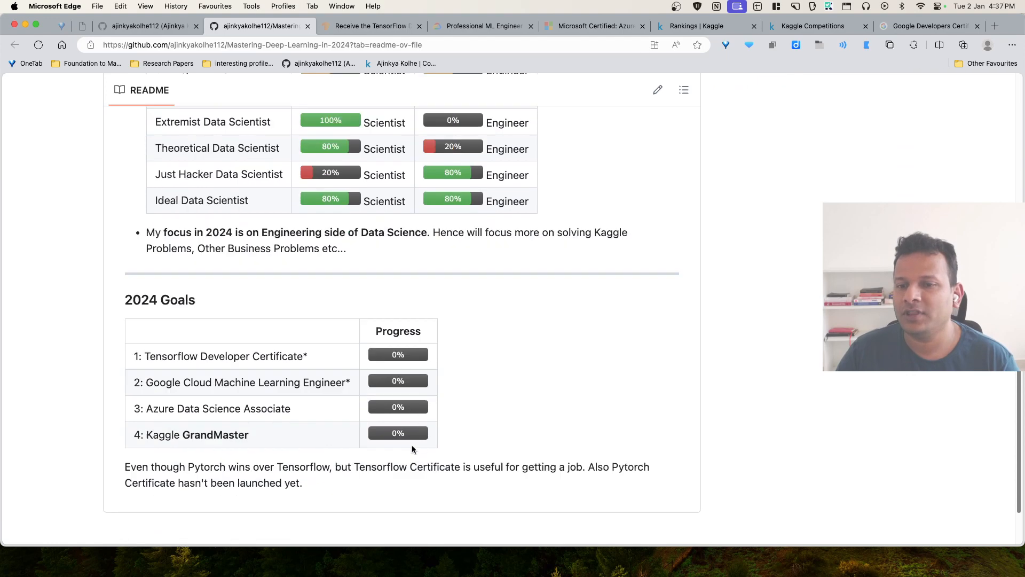
scroll(down, 3)
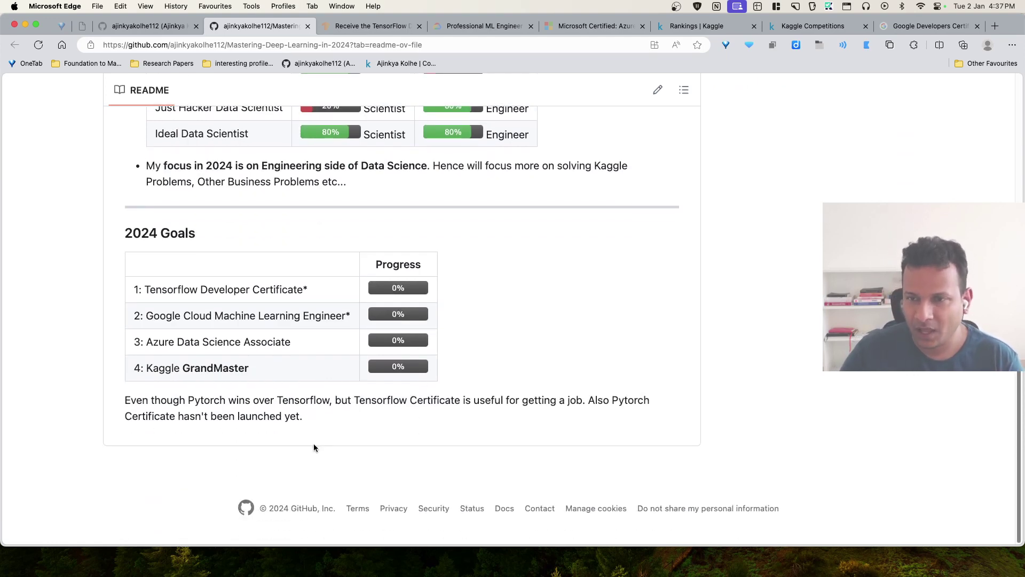
mouse_move(151, 292)
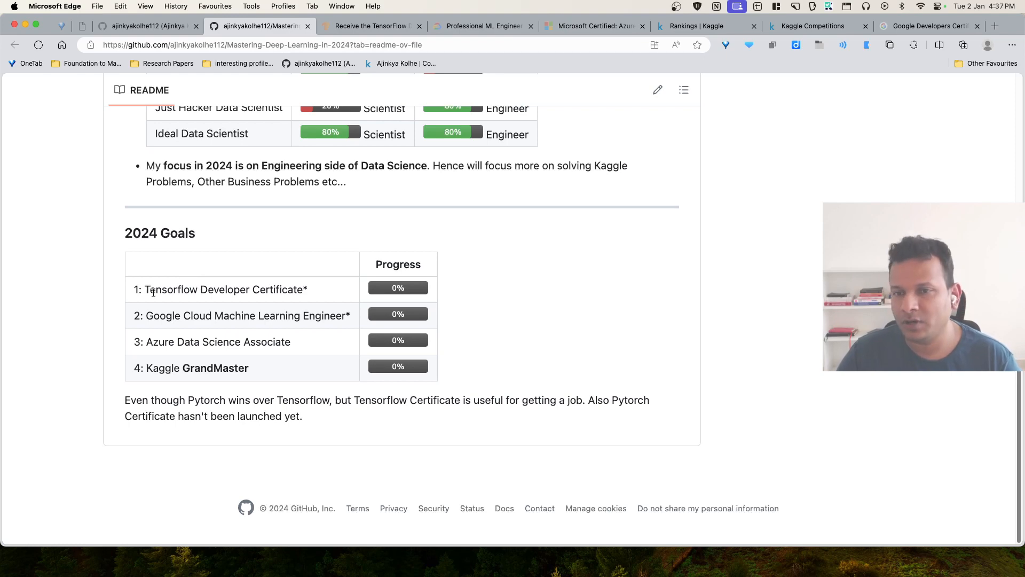
View the TensorFlow Developer Certificate tab, then the Azure Data Scientist Associate certification tab
click(376, 26)
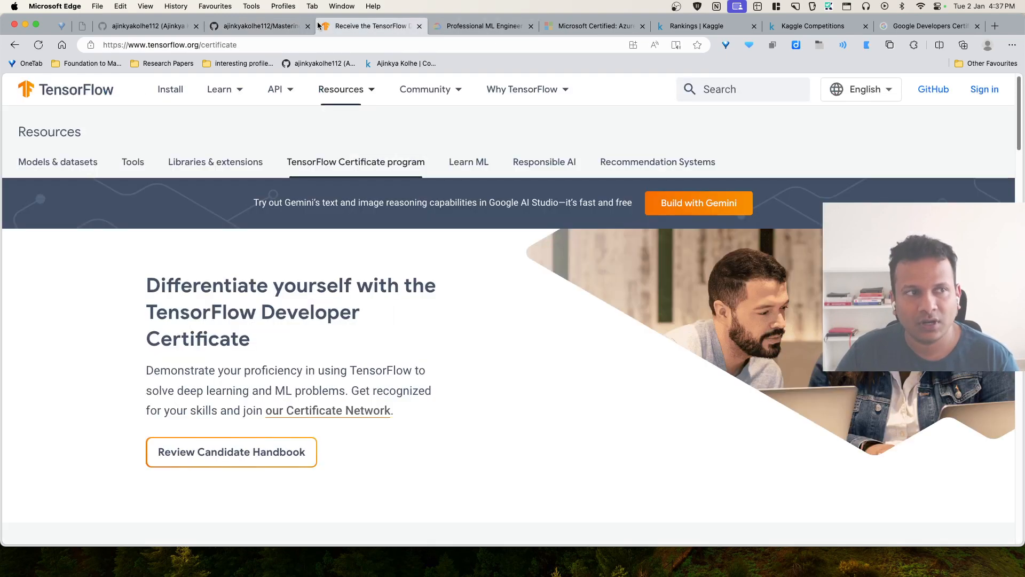
mouse_move(742, 426)
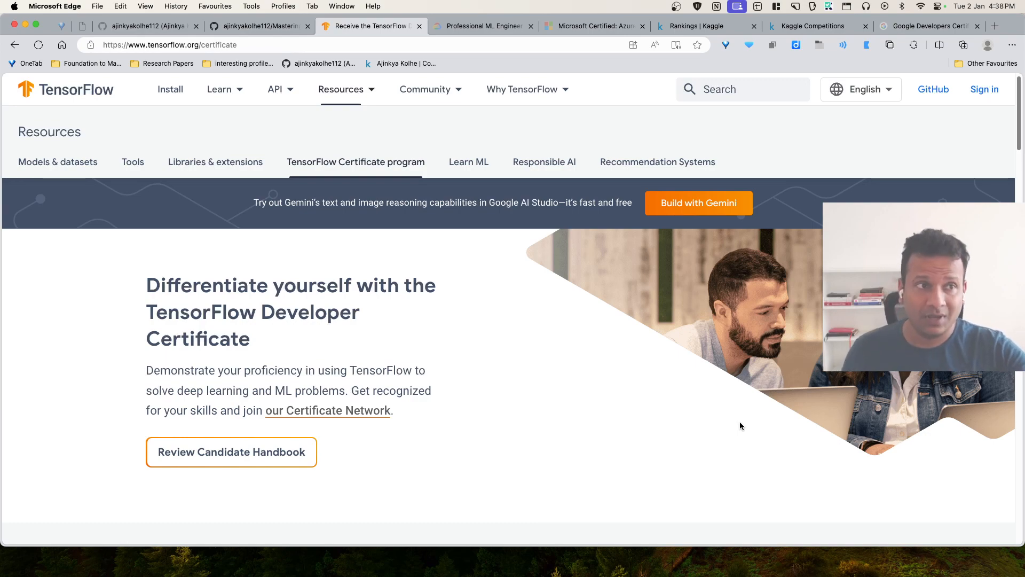
click(481, 26)
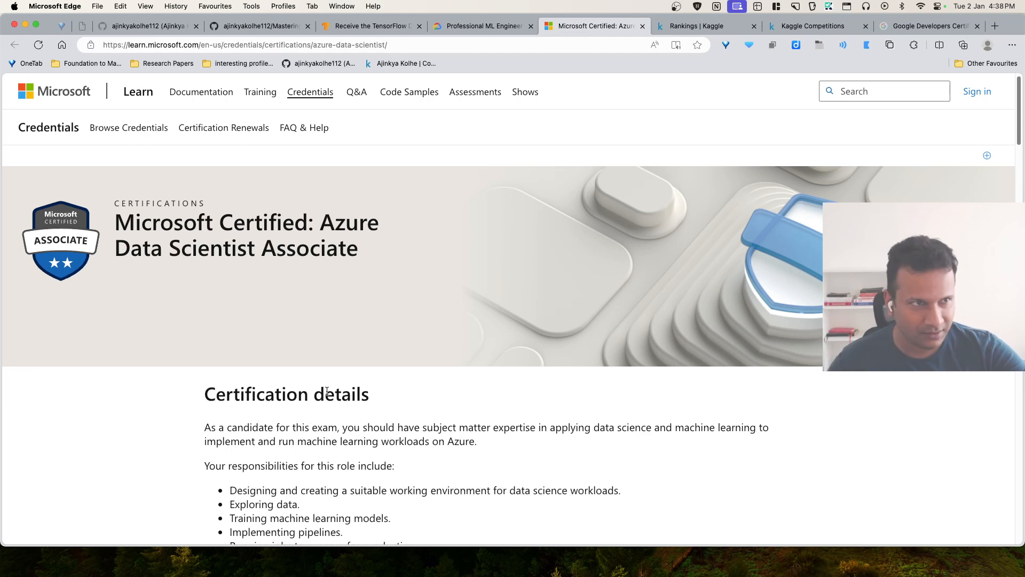
Browse Kaggle's Active Competitions list, then return to the Kaggle Rankings page
click(697, 25)
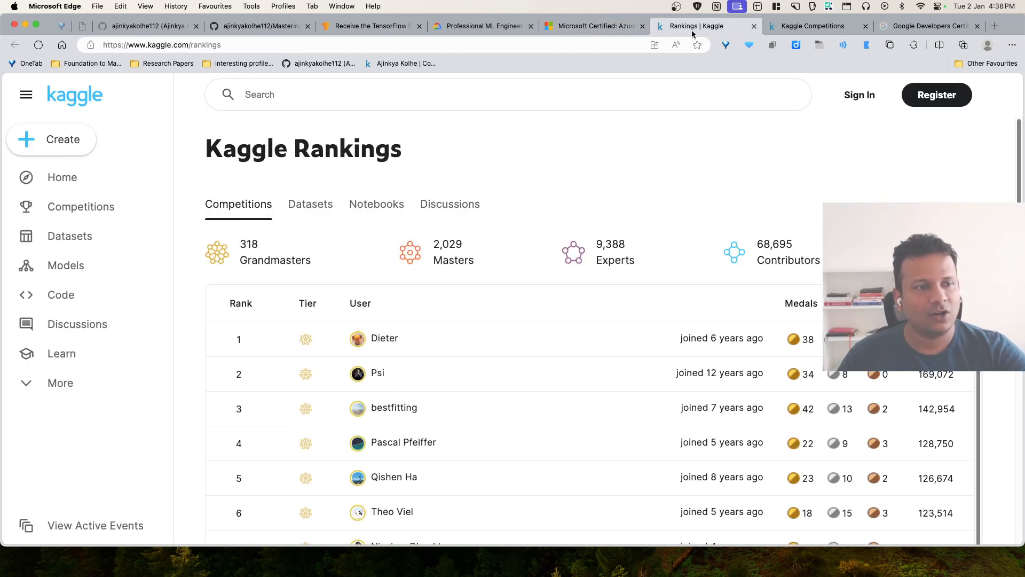
mouse_move(611, 278)
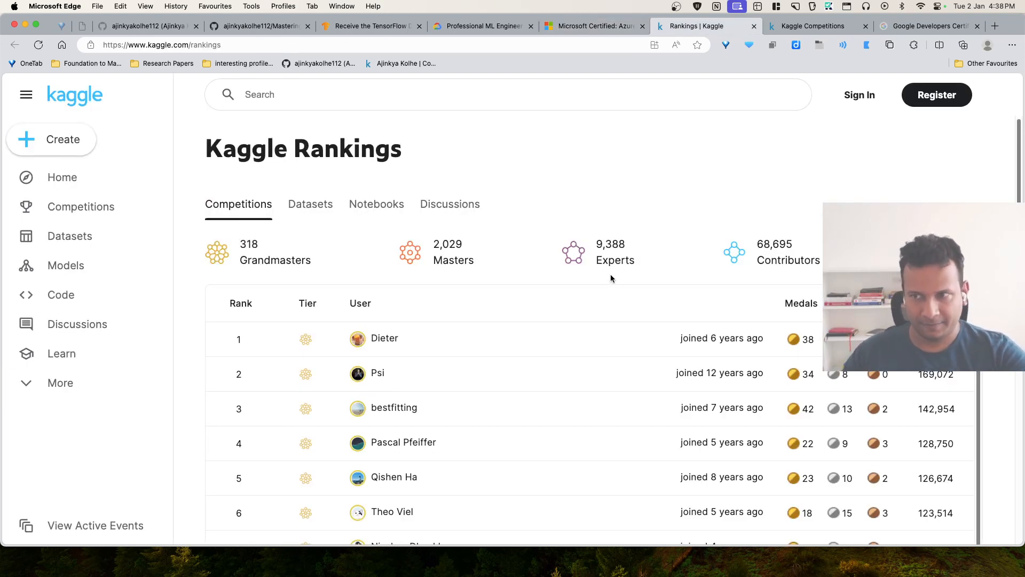
click(813, 25)
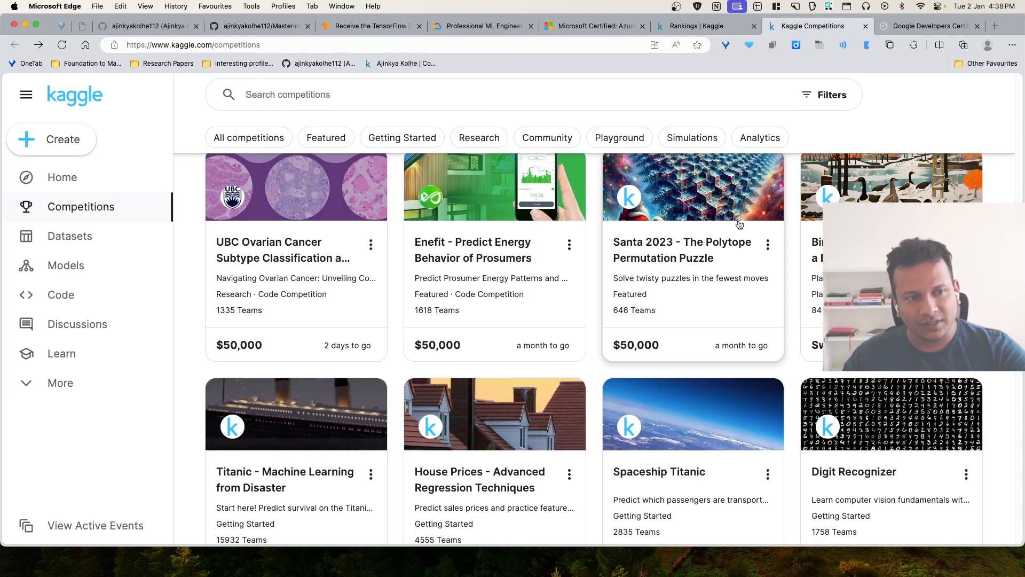
scroll(down, 3)
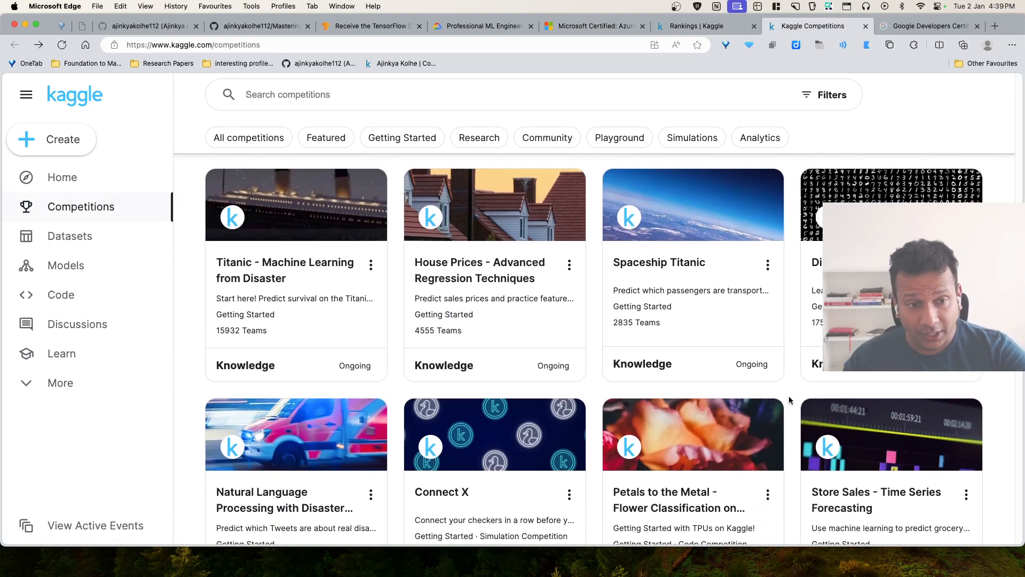
scroll(down, 3)
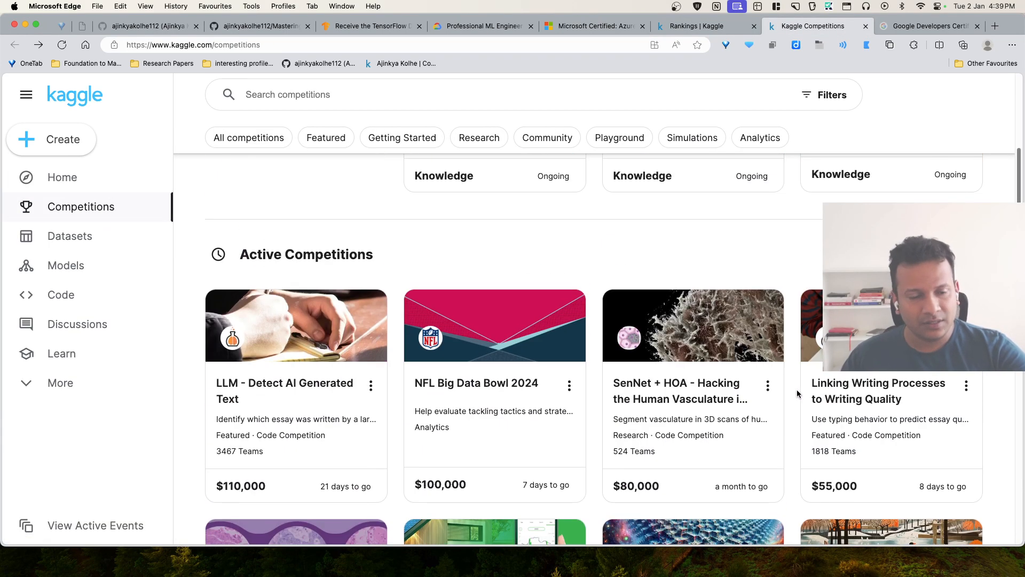
scroll(down, 3)
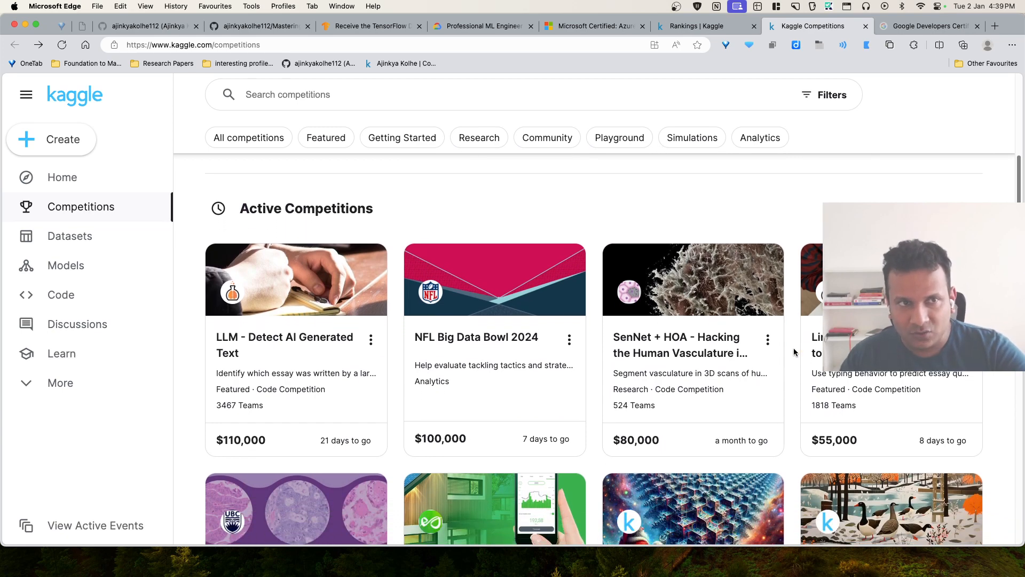
click(700, 25)
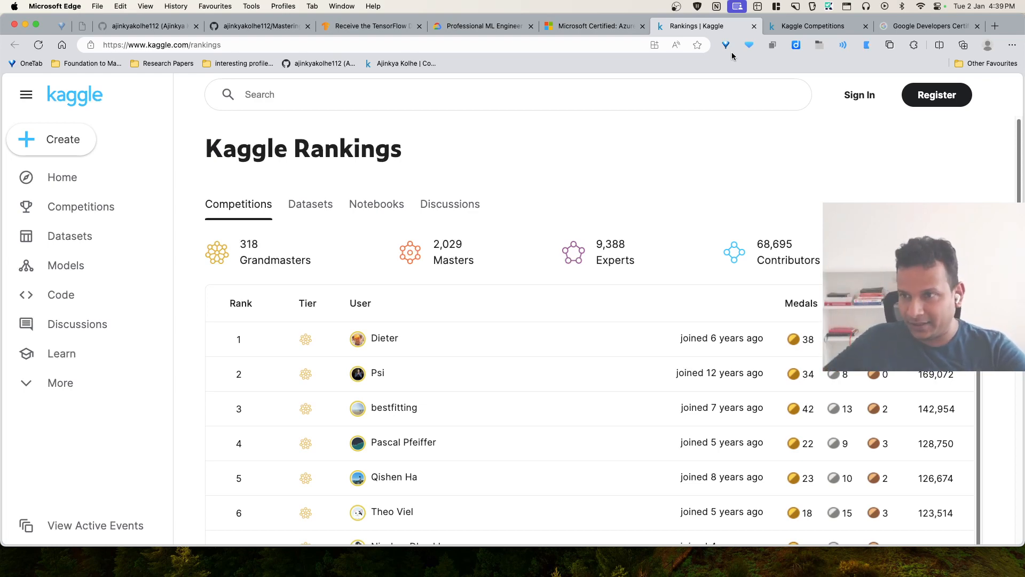
mouse_move(688, 149)
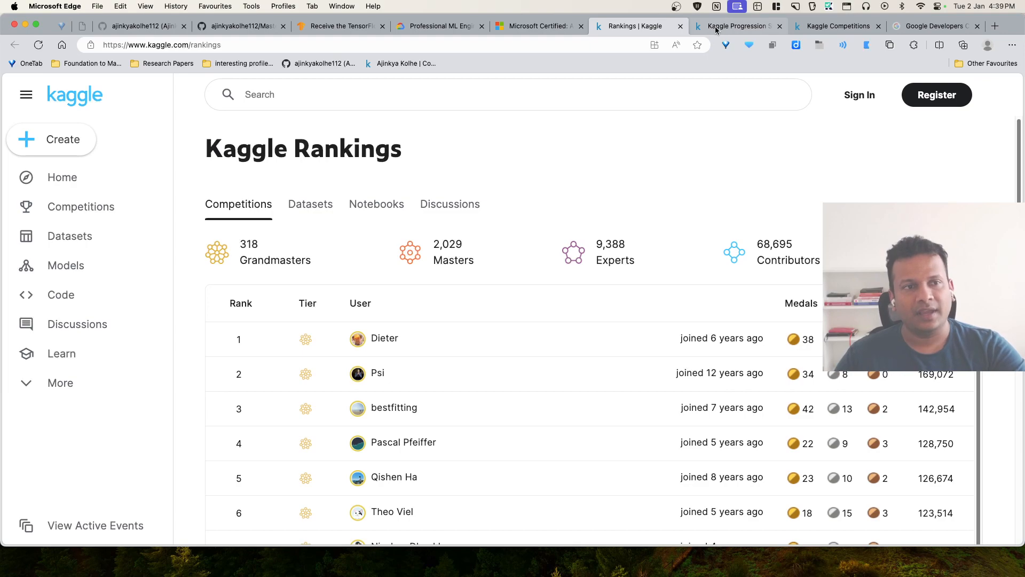
Scroll the Kaggle Progression System tiers to Grandmaster, then return to the GitHub README
click(735, 26)
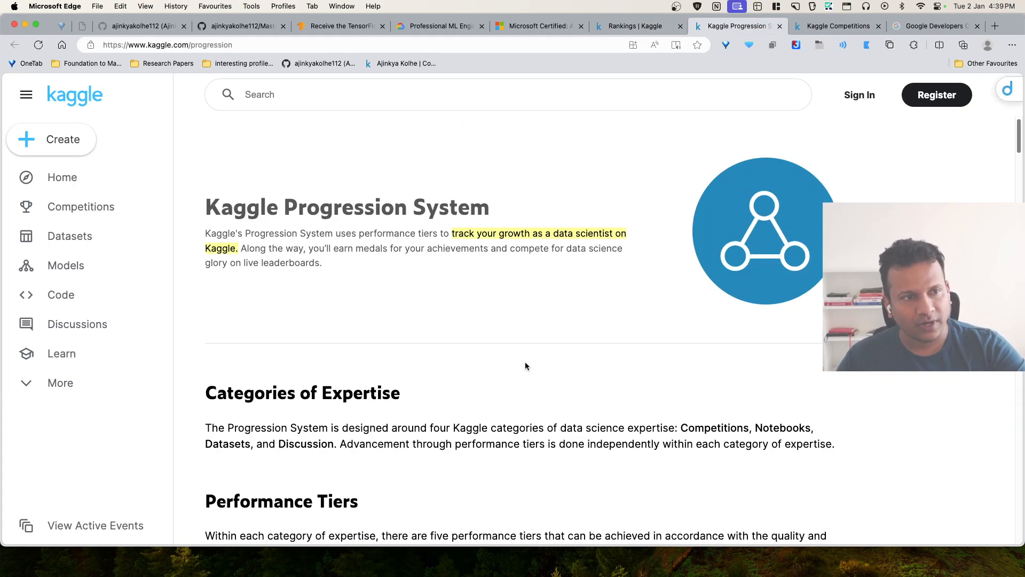
scroll(down, 3)
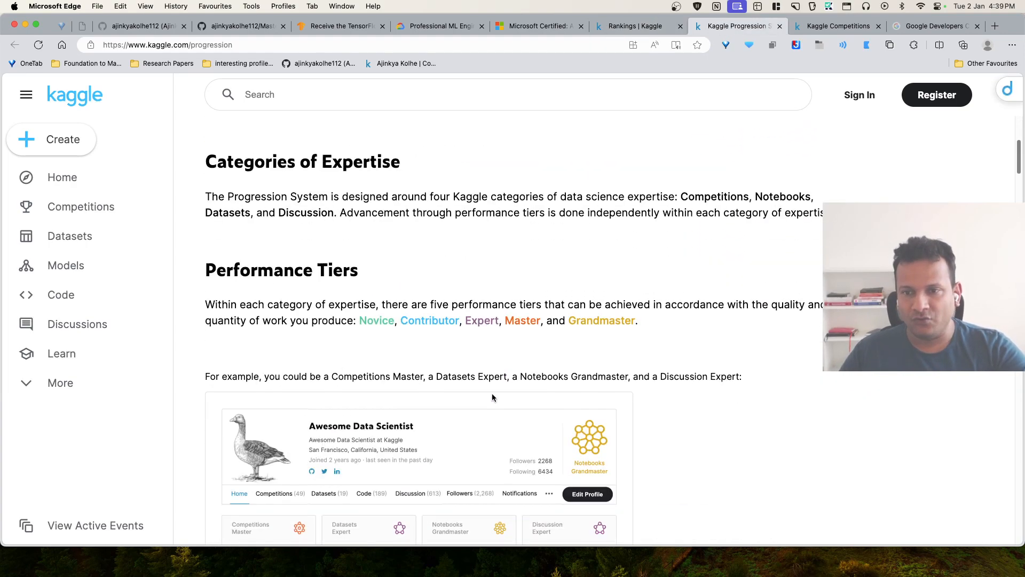
scroll(down, 3)
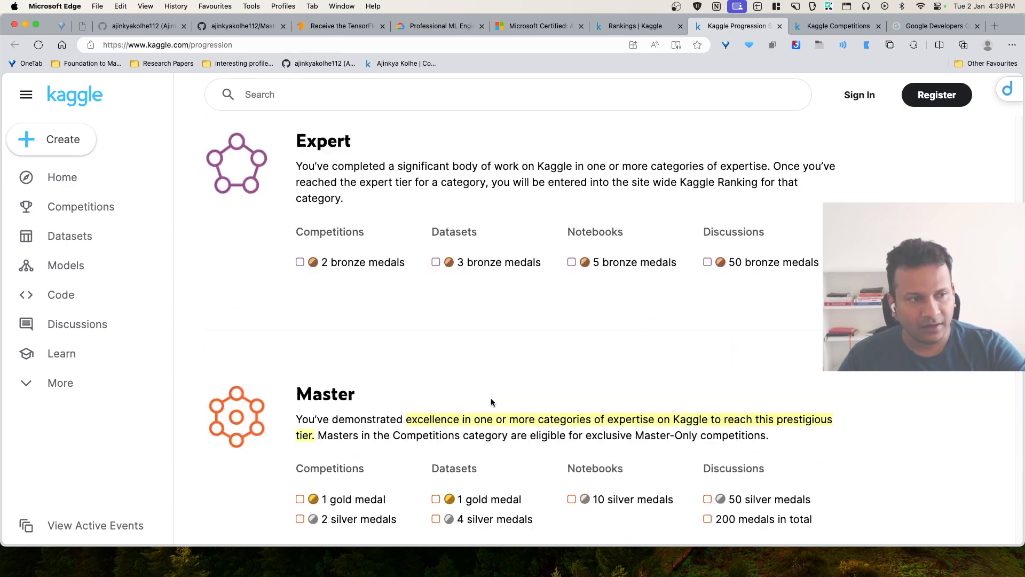
scroll(down, 3)
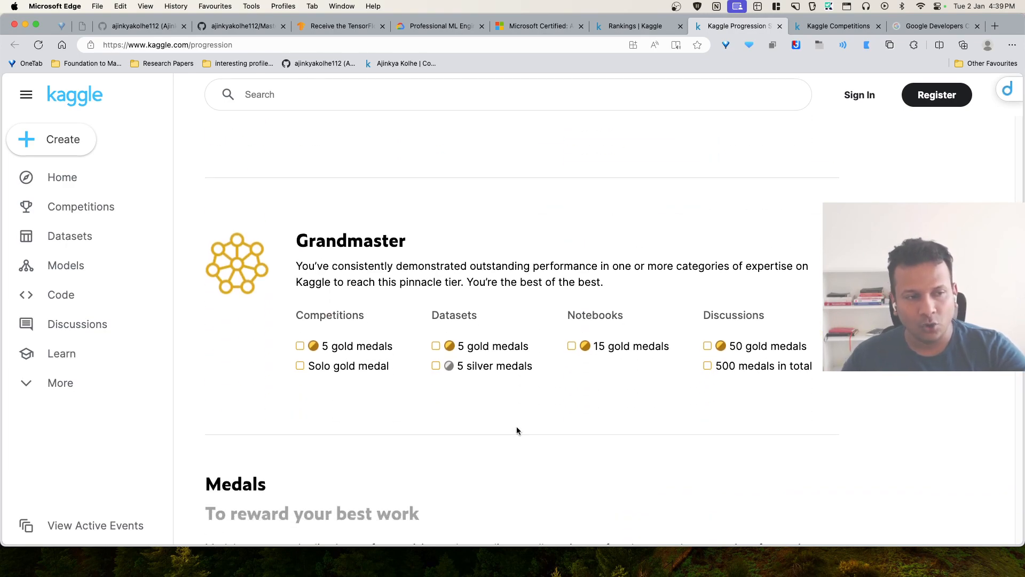
scroll(down, 3)
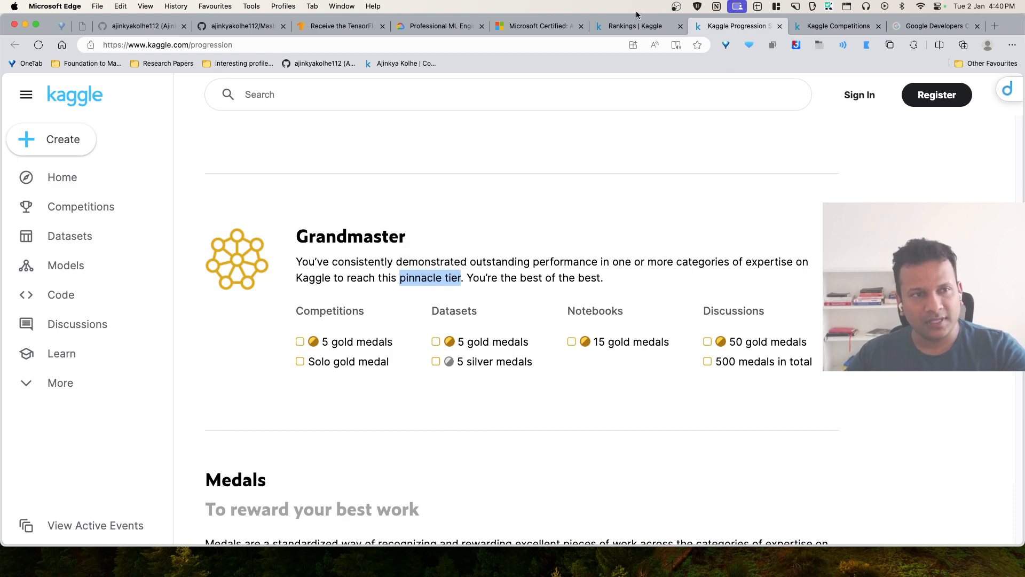
click(636, 26)
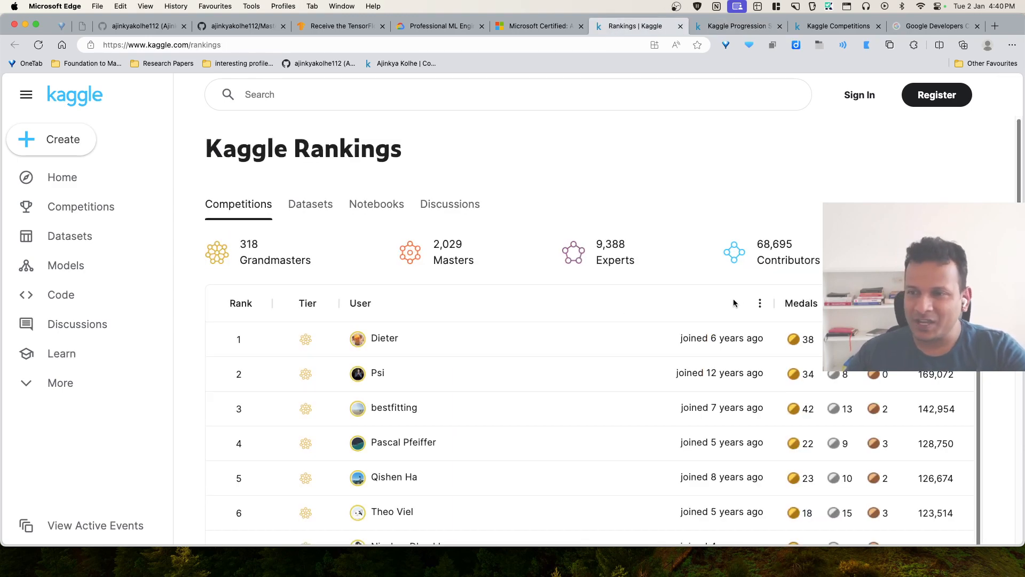
mouse_move(760, 148)
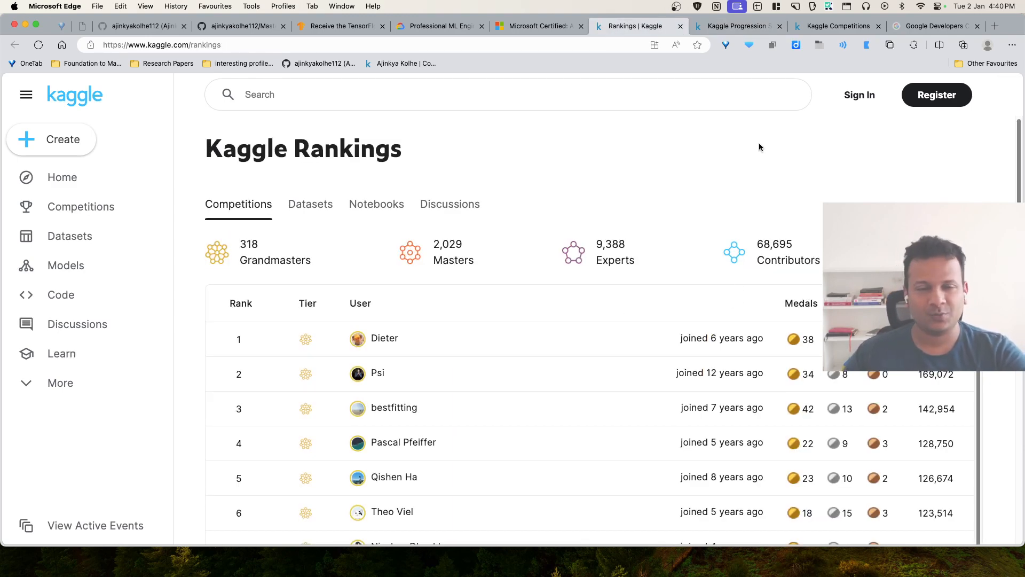
click(243, 26)
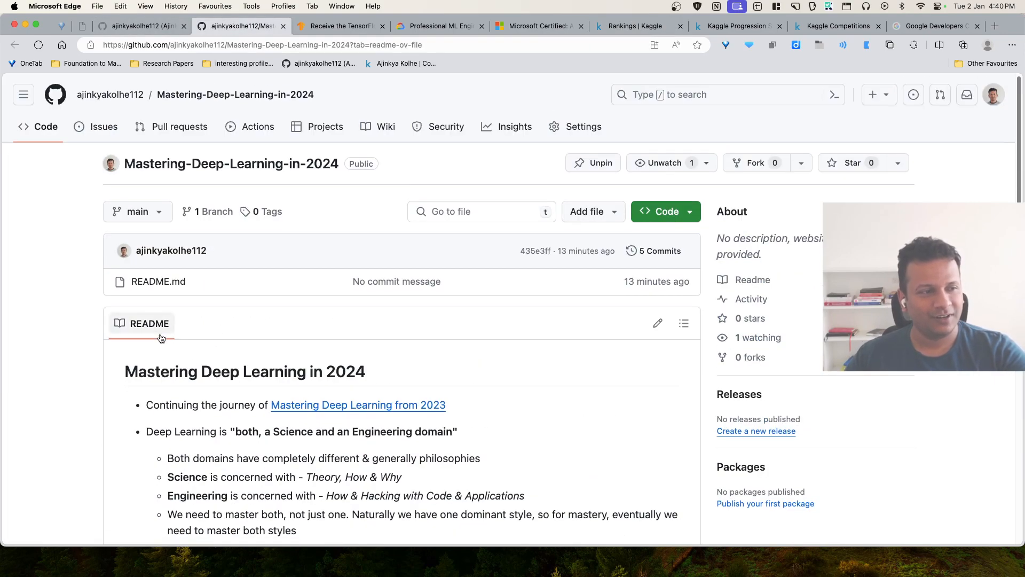
scroll(down, 3)
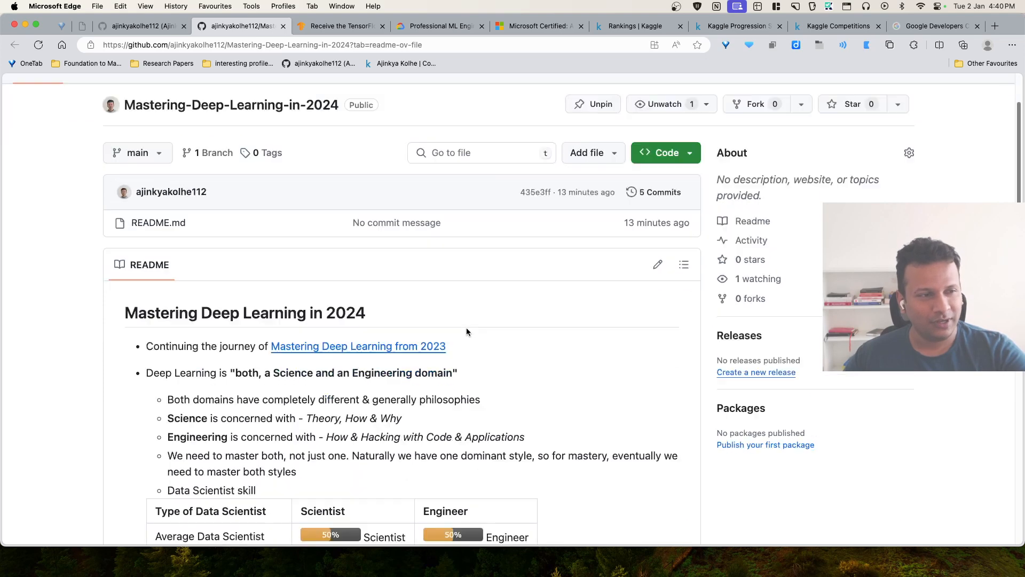
scroll(down, 3)
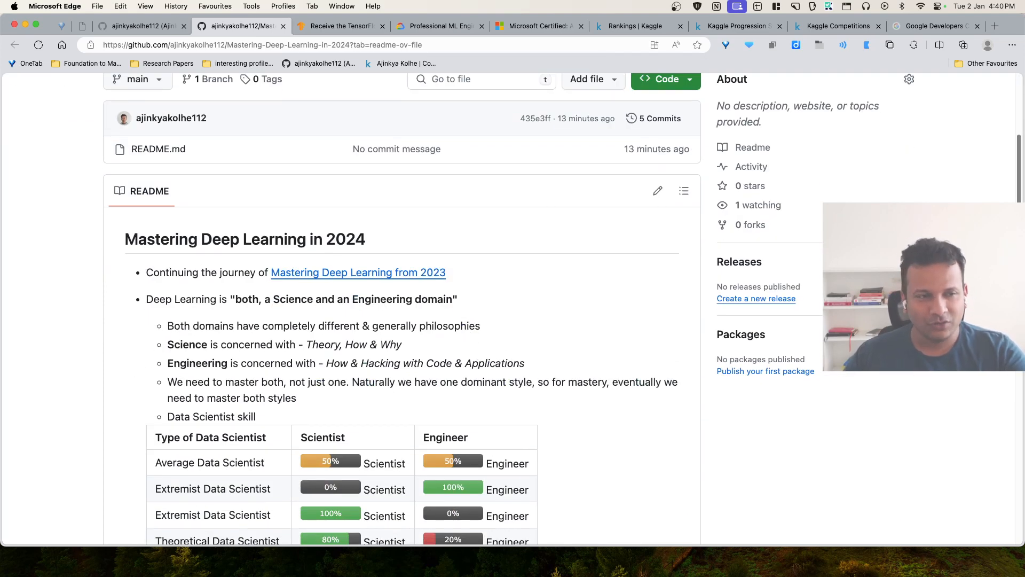